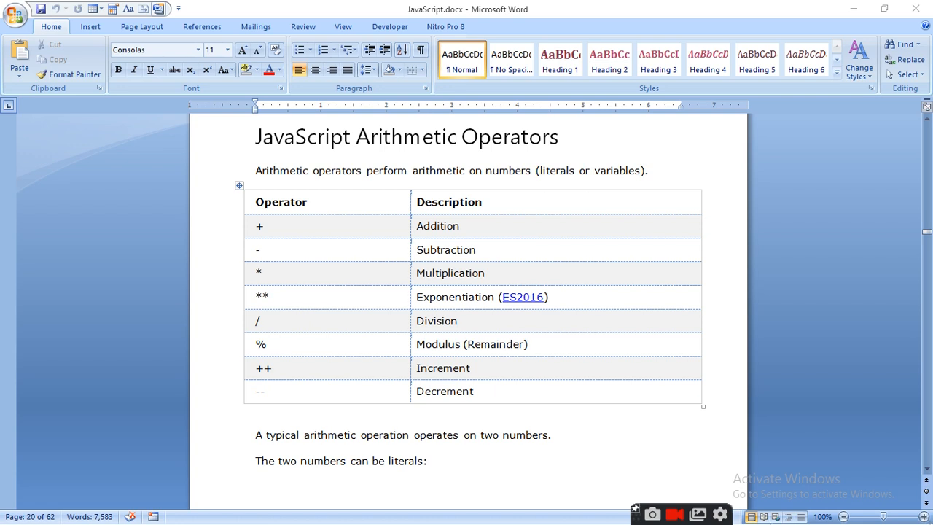
mouse_move(467, 306)
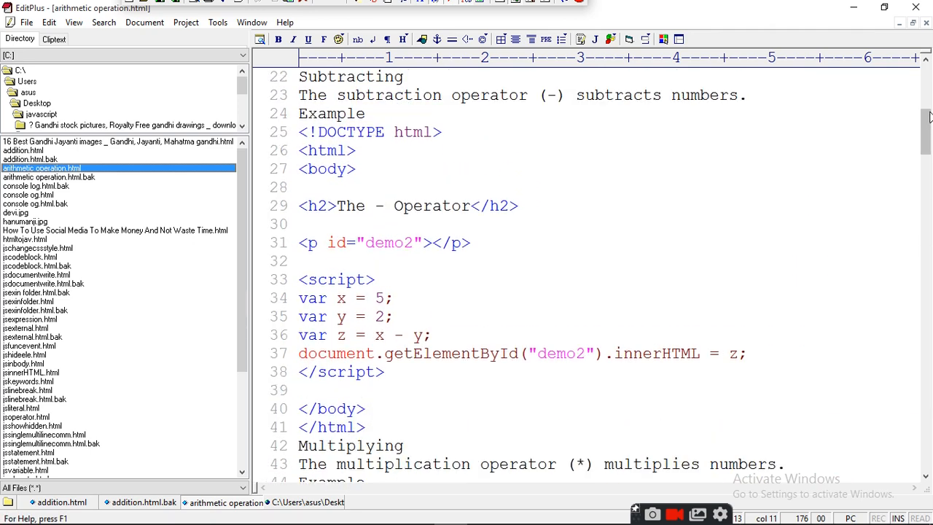
- Scroll to line 1 of arithmetic operation.html to read the x plus y addition example
scroll("up", 3)
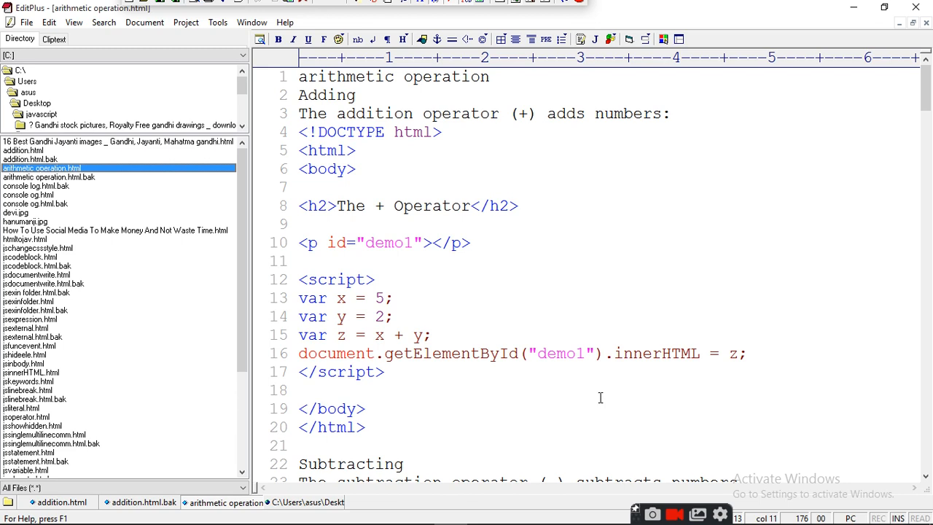
mouse_move(671, 372)
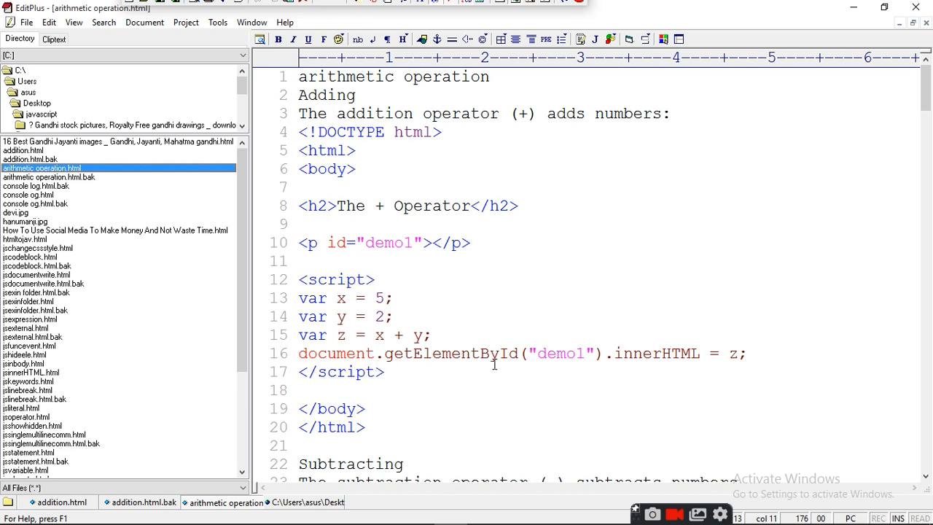
mouse_move(713, 368)
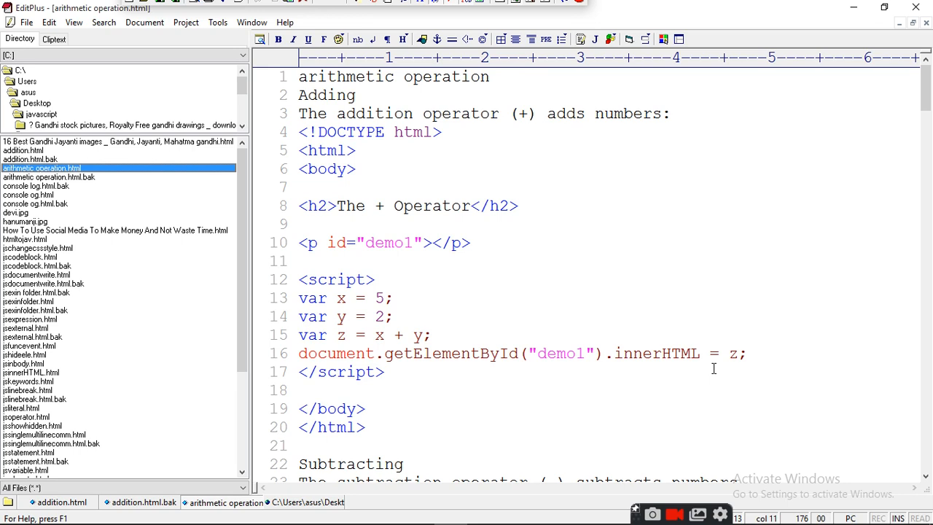
mouse_move(870, 381)
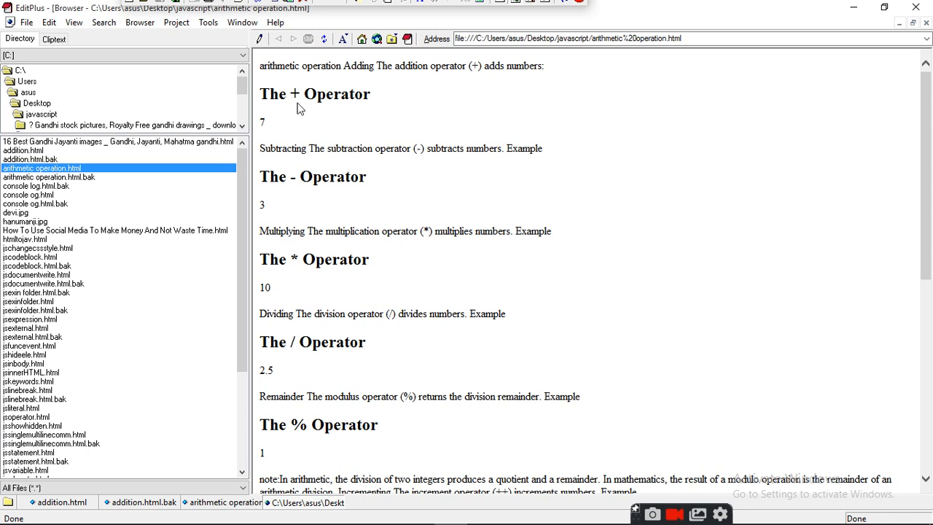
mouse_move(275, 221)
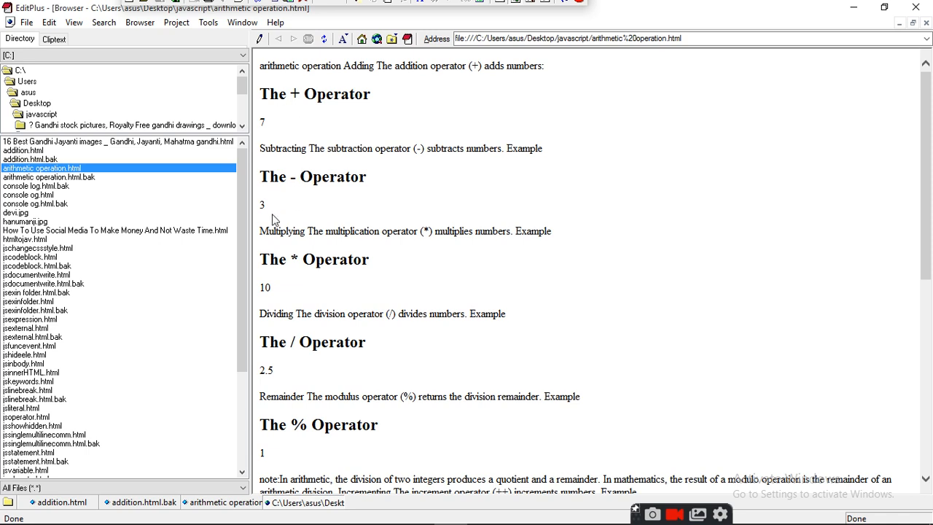
mouse_move(284, 252)
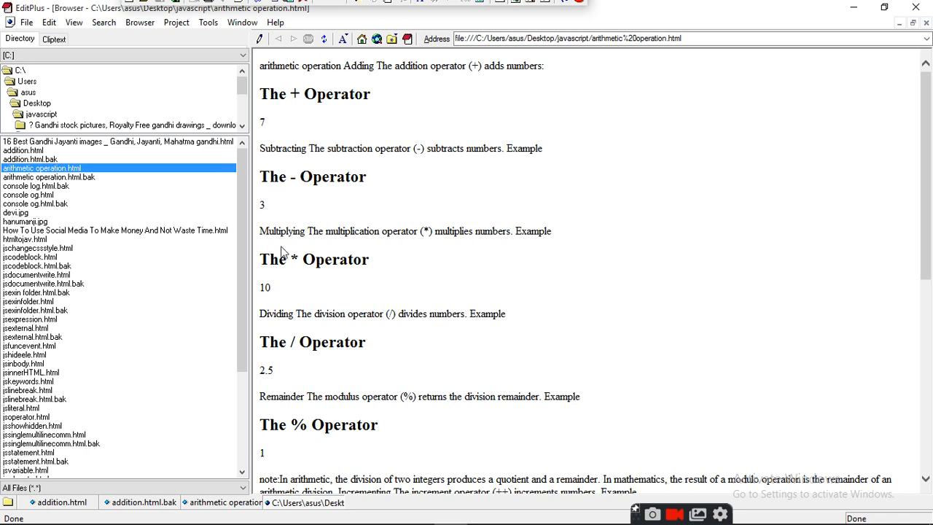
mouse_move(285, 305)
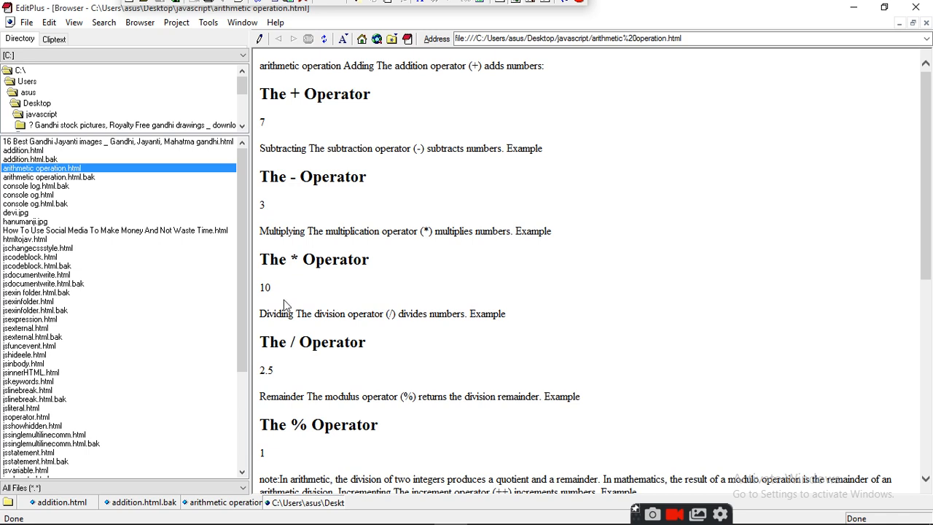
mouse_move(283, 372)
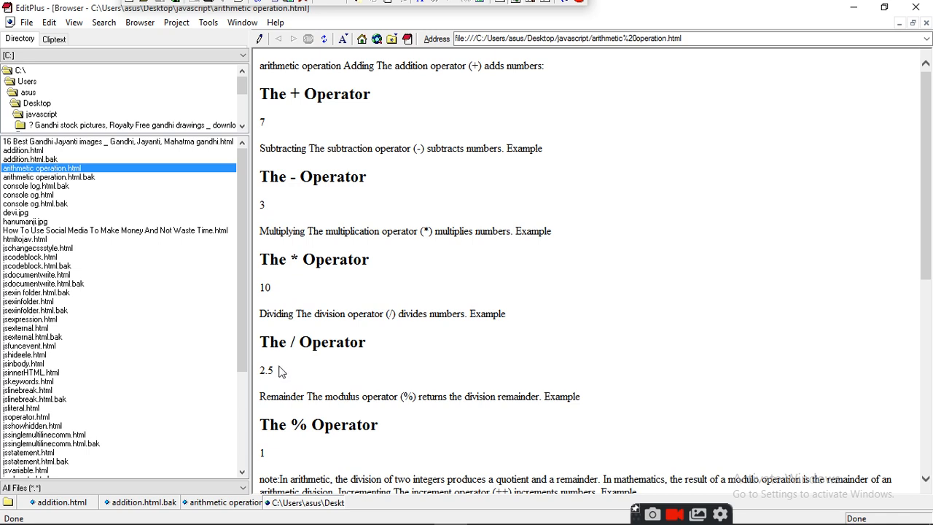
mouse_move(284, 382)
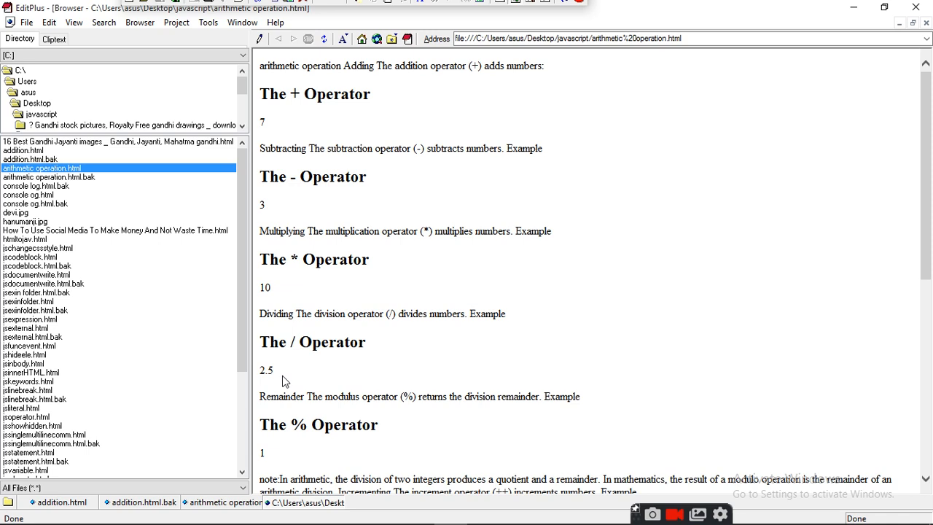
mouse_move(285, 447)
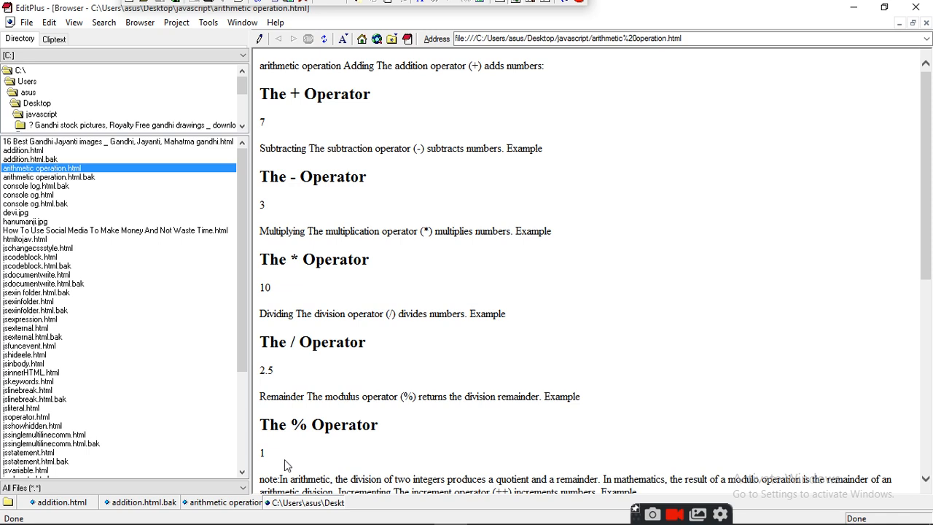
mouse_move(890, 86)
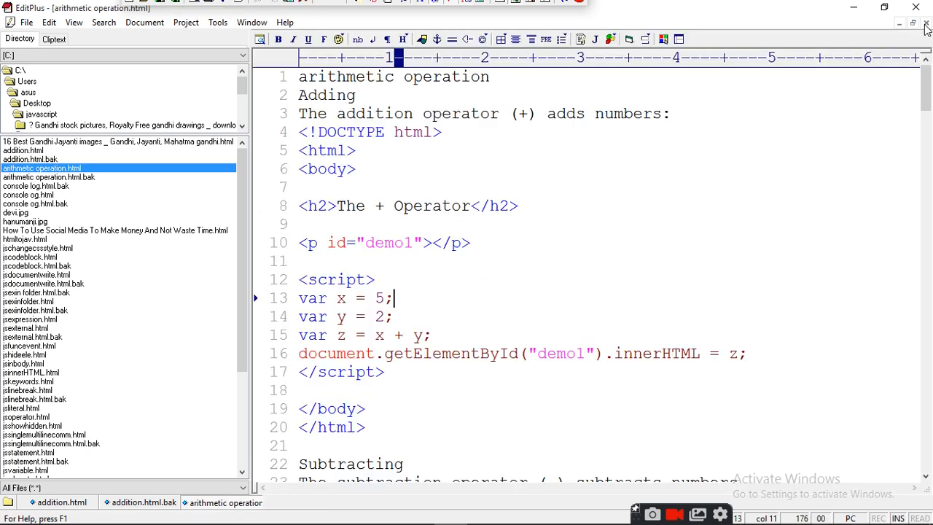
mouse_move(654, 276)
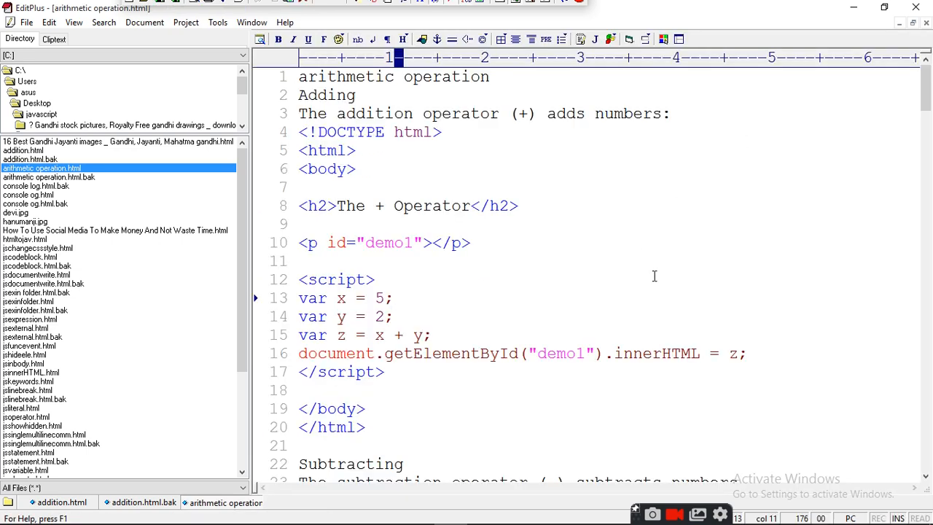
- Scroll through the source past increment and decrement to the Math.pow exponentiation example
scroll("down", 3)
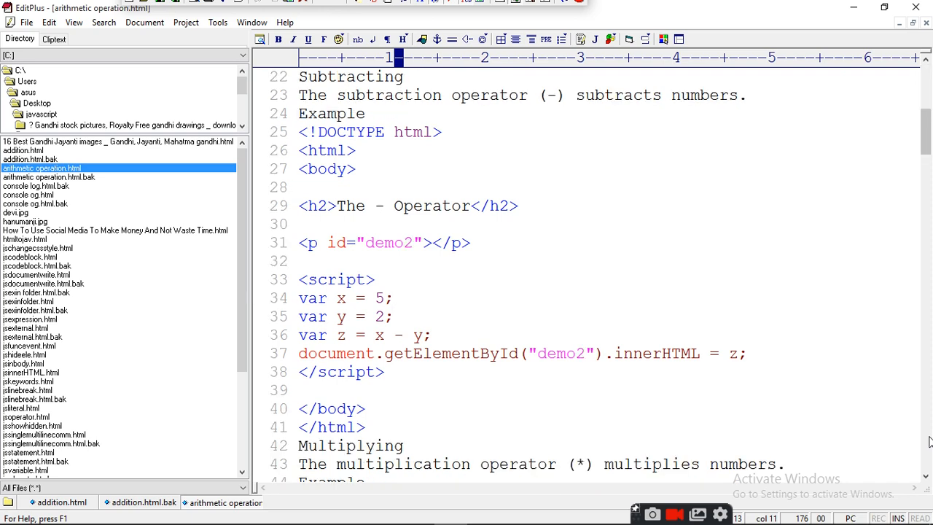
scroll("down", 3)
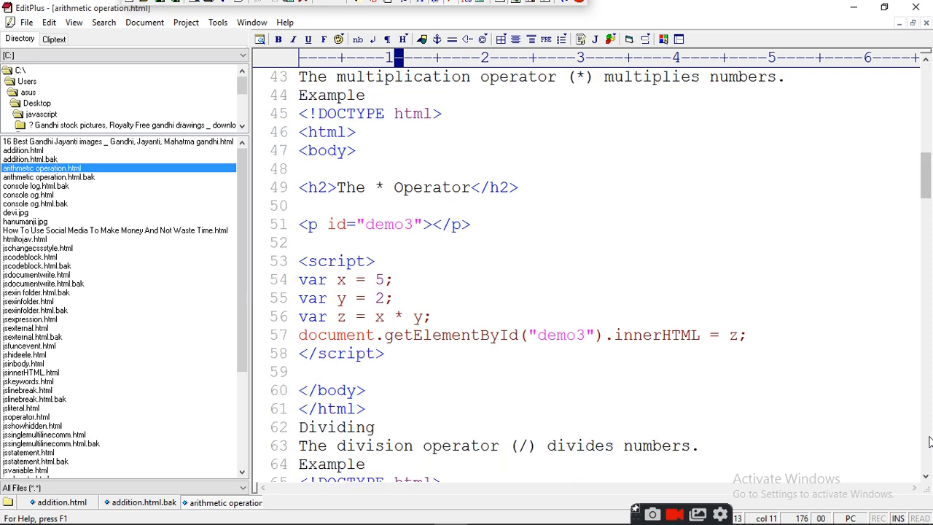
scroll("down", 3)
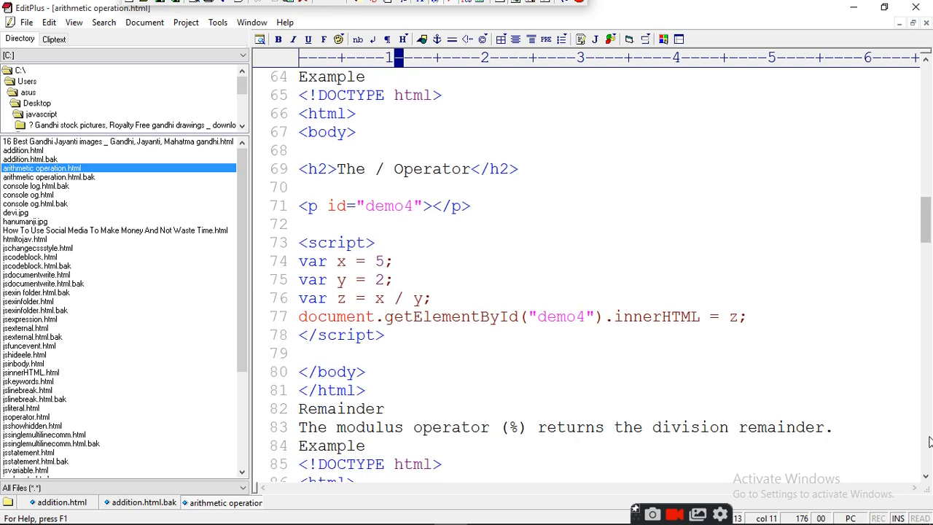
scroll("down", 3)
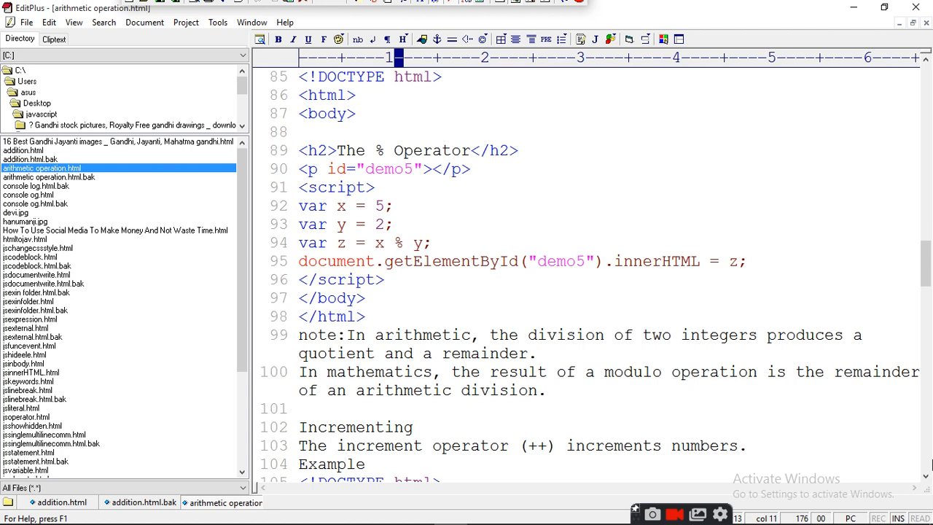
scroll("down", 3)
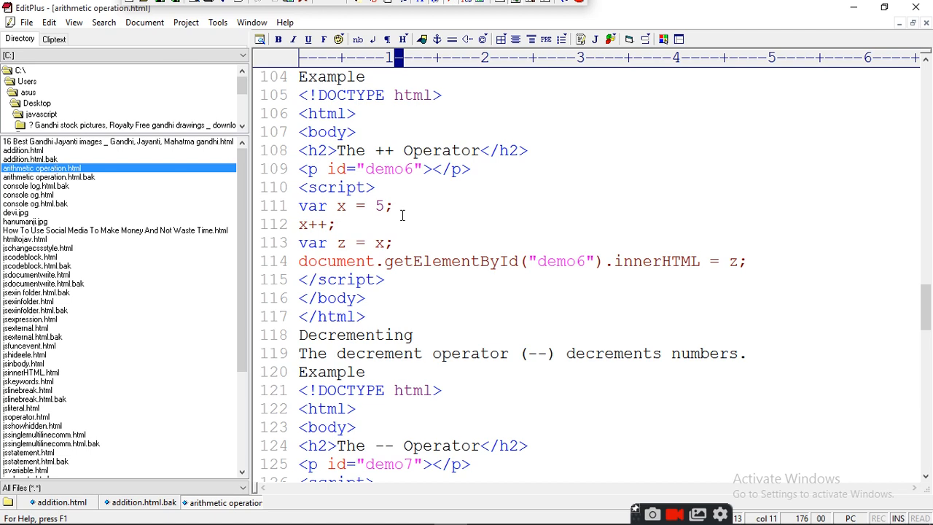
mouse_move(916, 450)
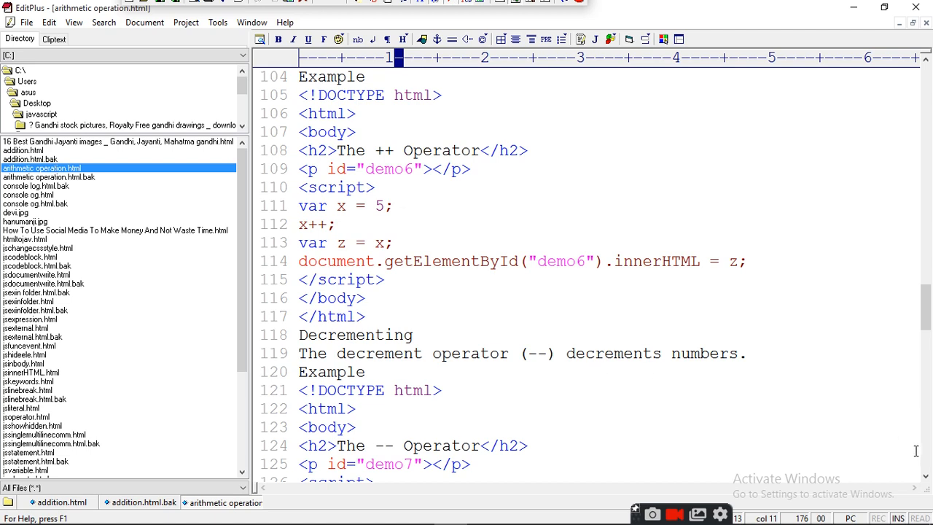
scroll("down", 3)
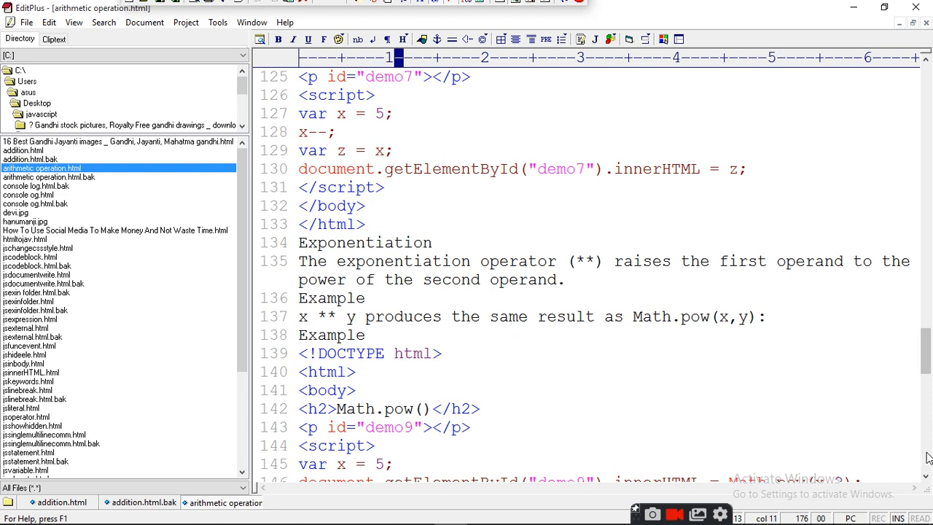
scroll("down", 3)
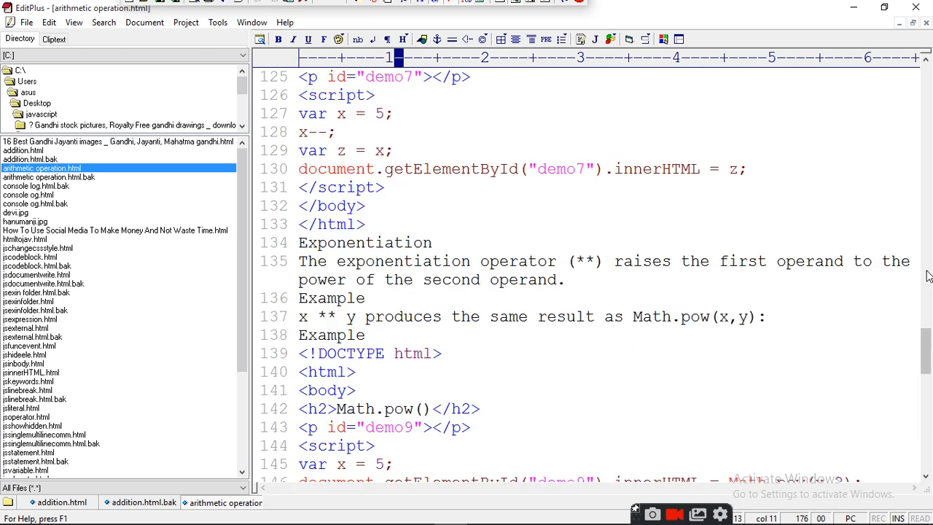
mouse_move(357, 263)
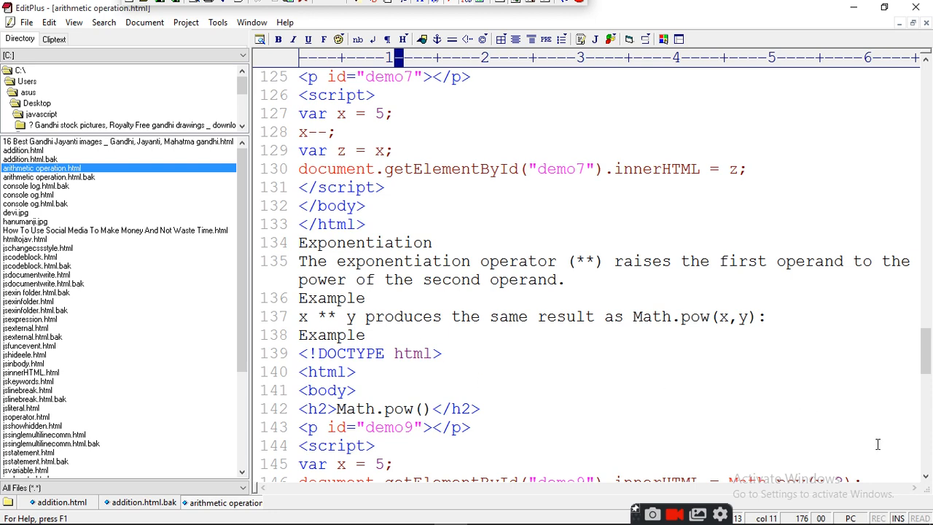
mouse_move(679, 346)
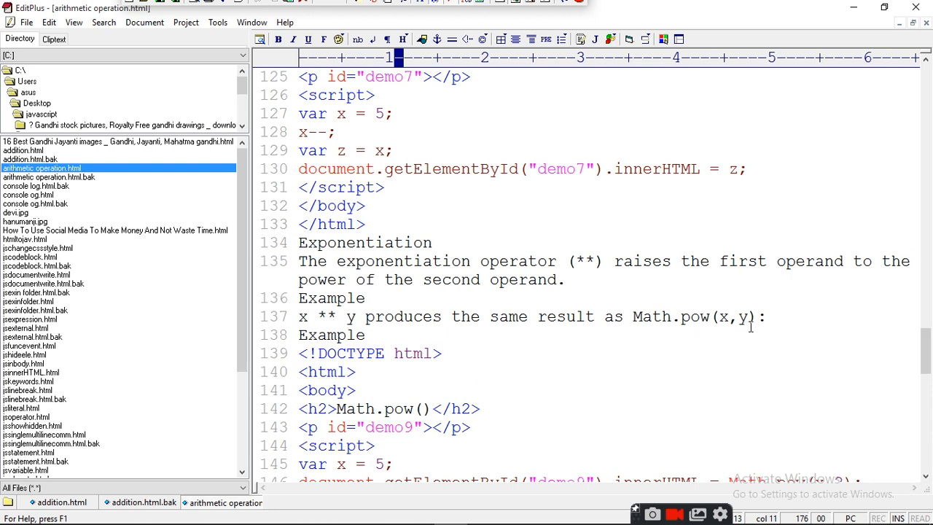
mouse_move(929, 449)
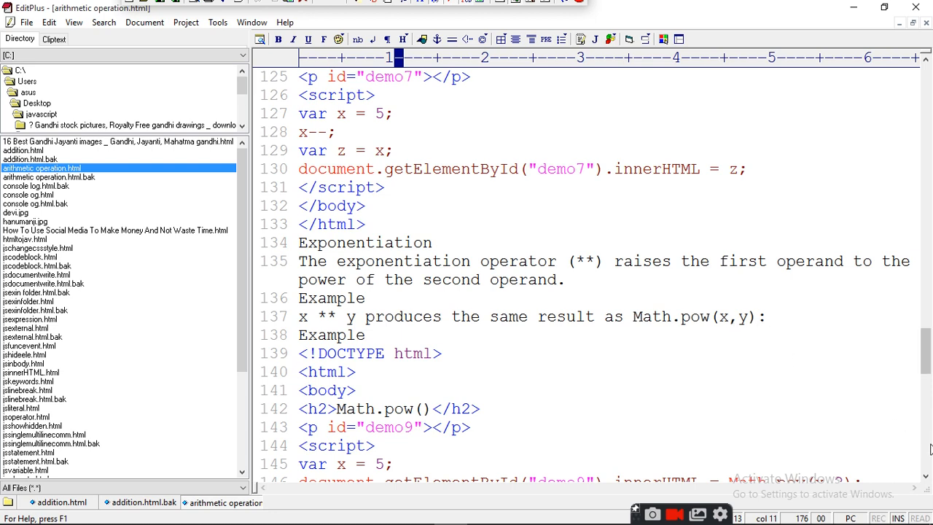
scroll("down", 3)
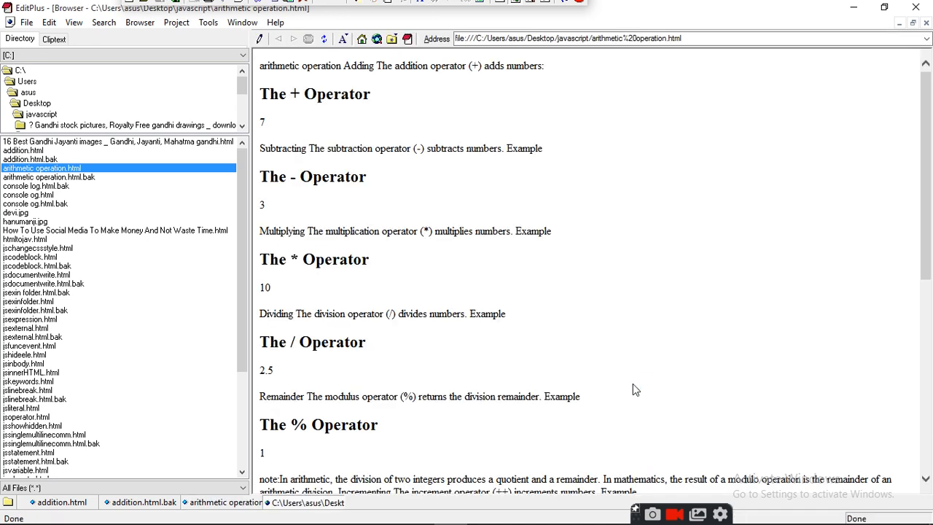
mouse_move(925, 414)
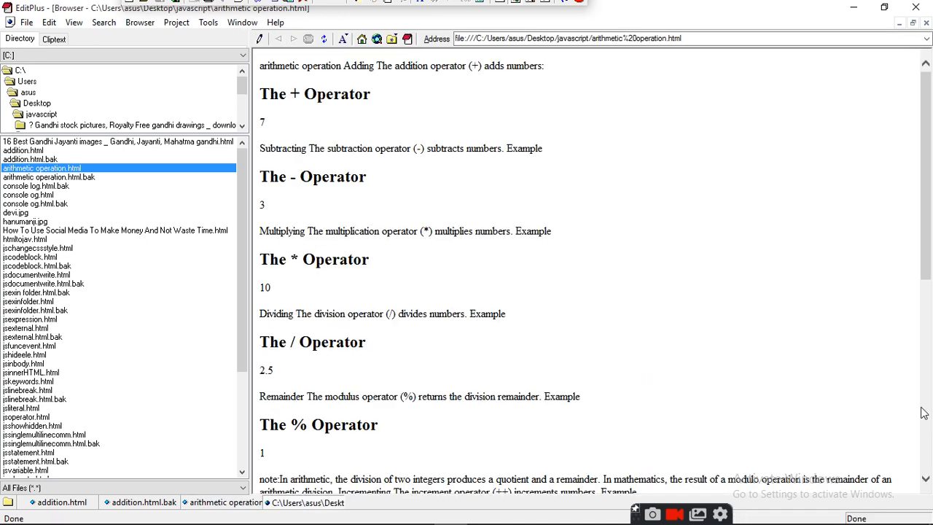
scroll("down", 3)
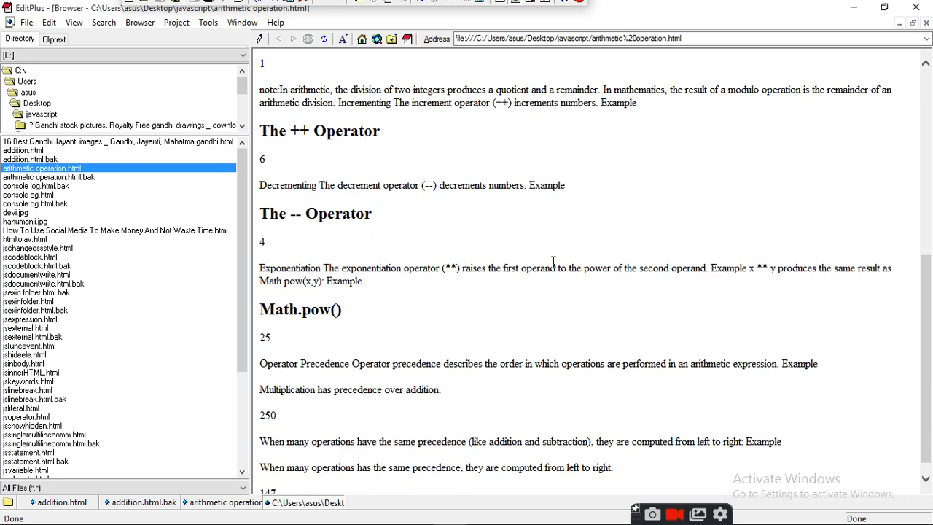
mouse_move(306, 131)
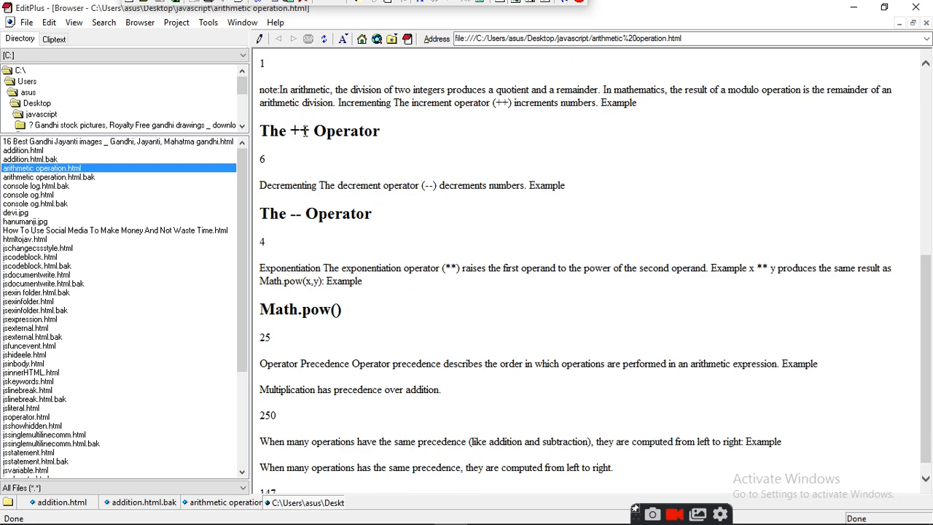
mouse_move(270, 161)
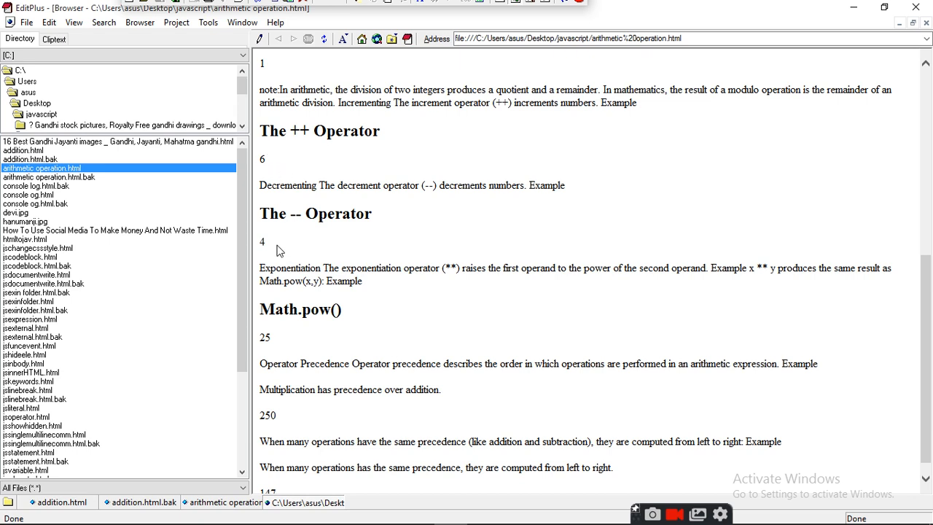
mouse_move(346, 256)
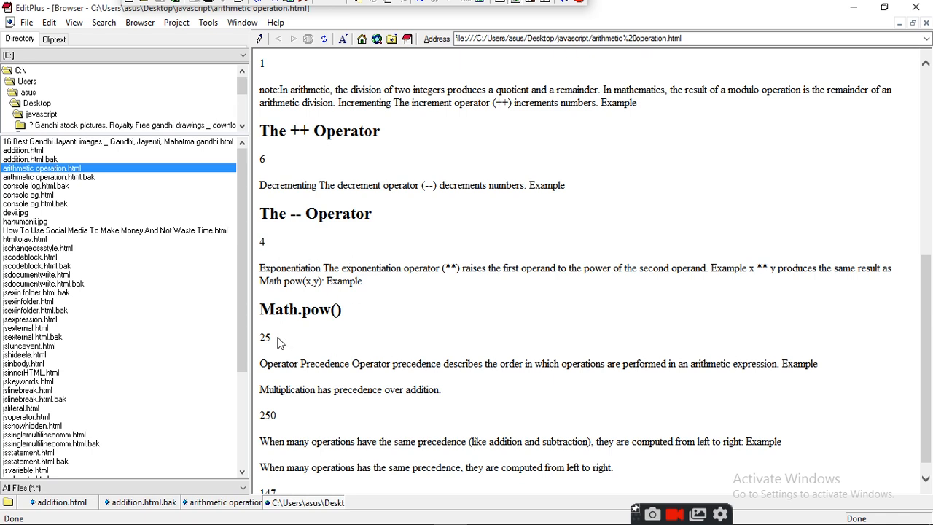
mouse_move(738, 209)
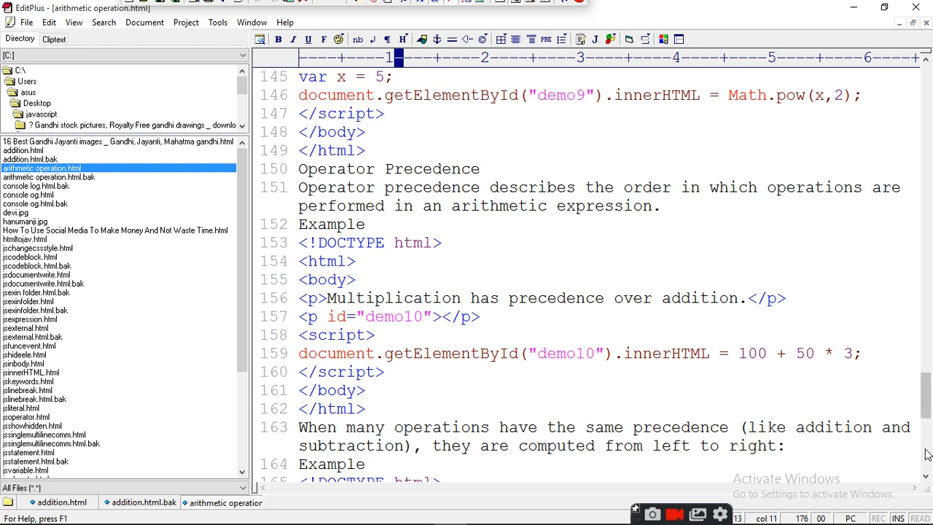
mouse_move(742, 440)
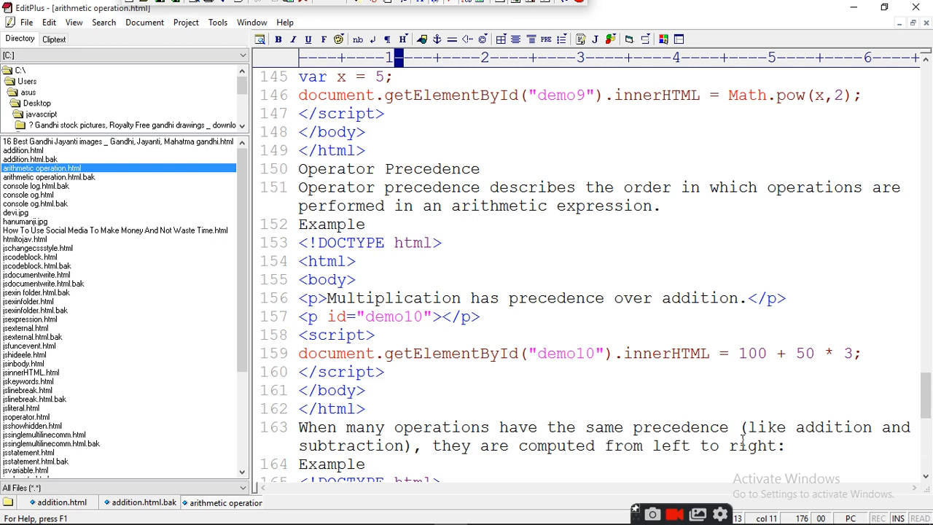
mouse_move(476, 464)
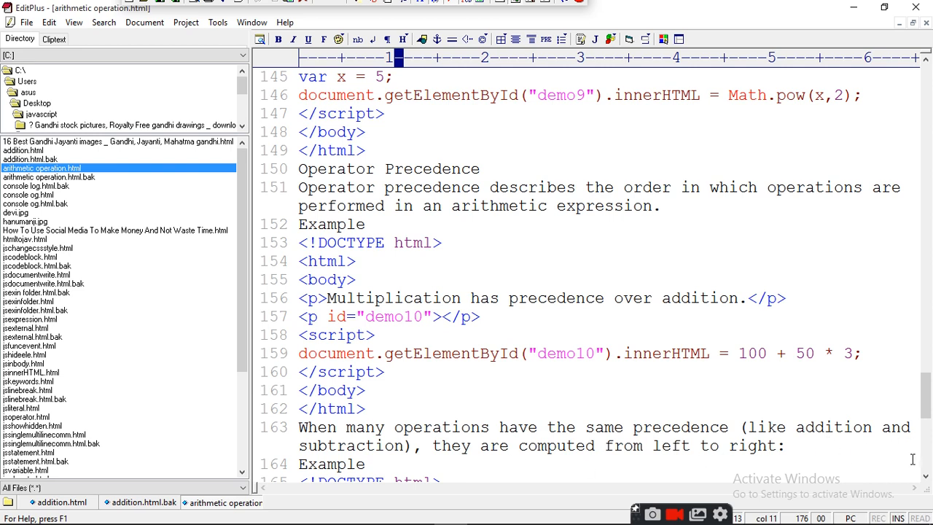
mouse_move(661, 305)
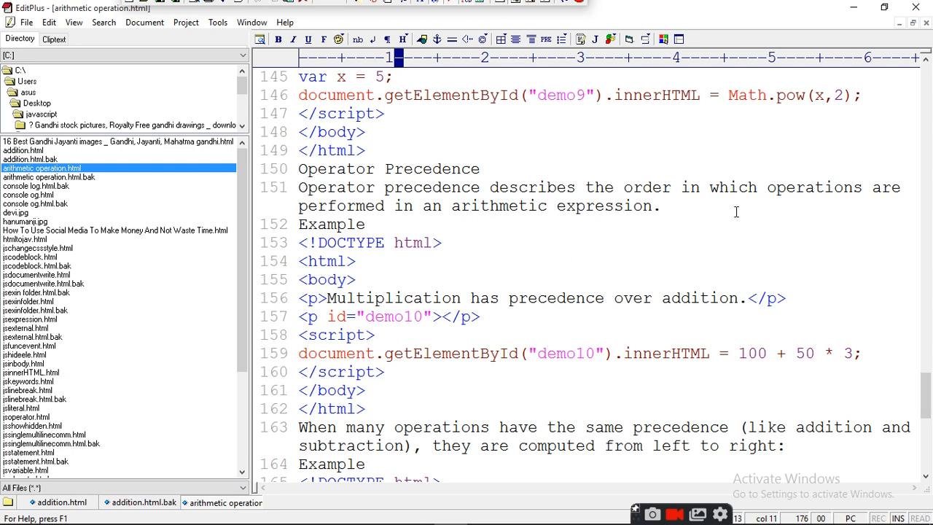
mouse_move(455, 206)
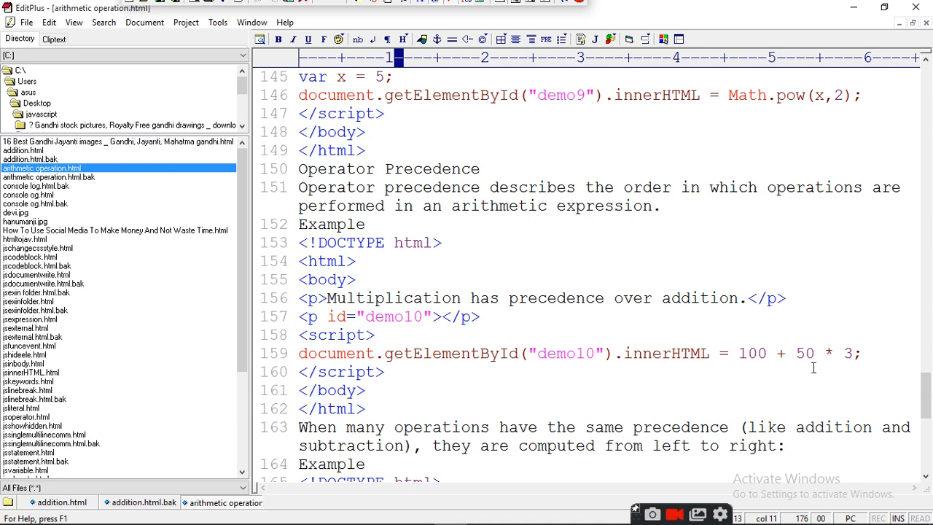
mouse_move(877, 362)
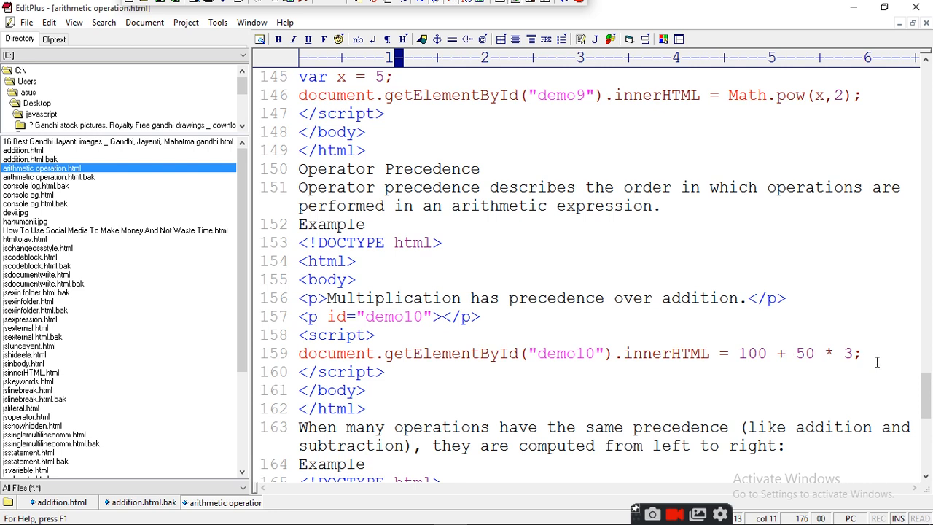
mouse_move(812, 378)
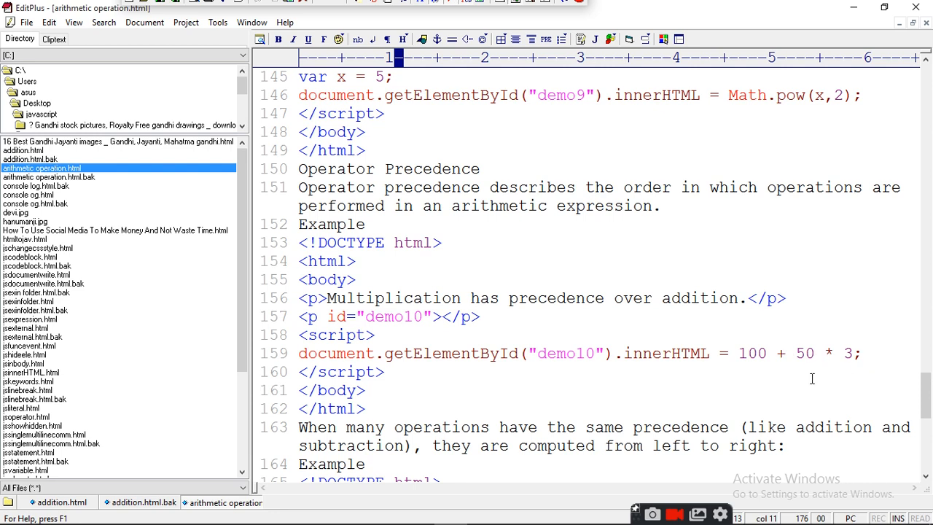
mouse_move(788, 348)
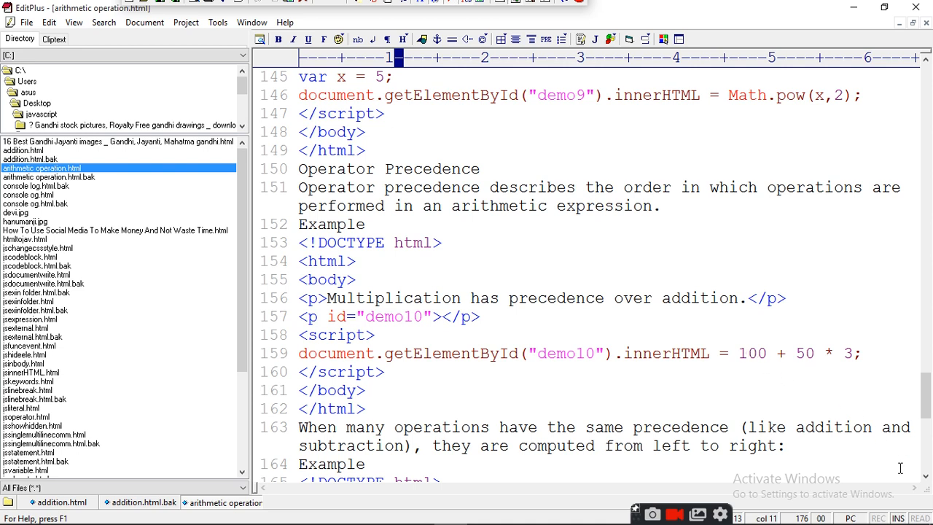
- Scroll to the 100 + 50 - 3 left-to-right evaluation example at line 171
scroll("down", 3)
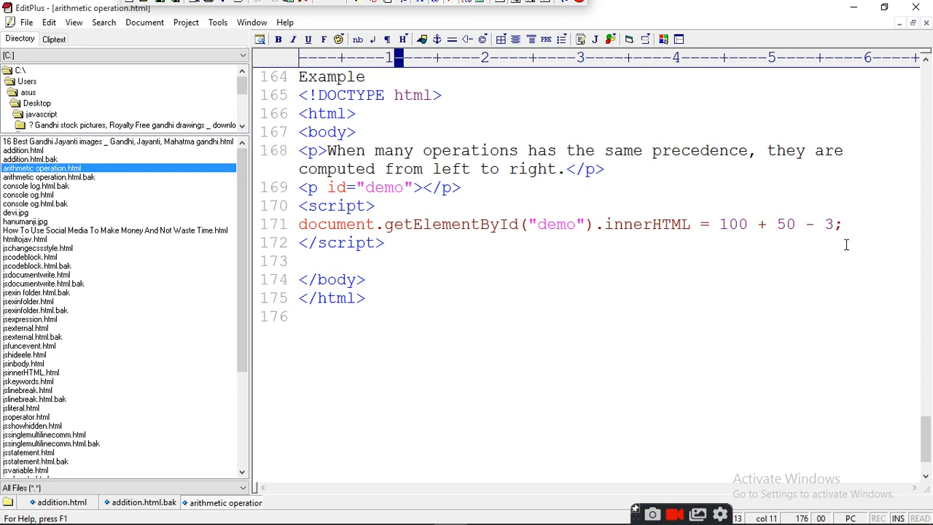
mouse_move(736, 224)
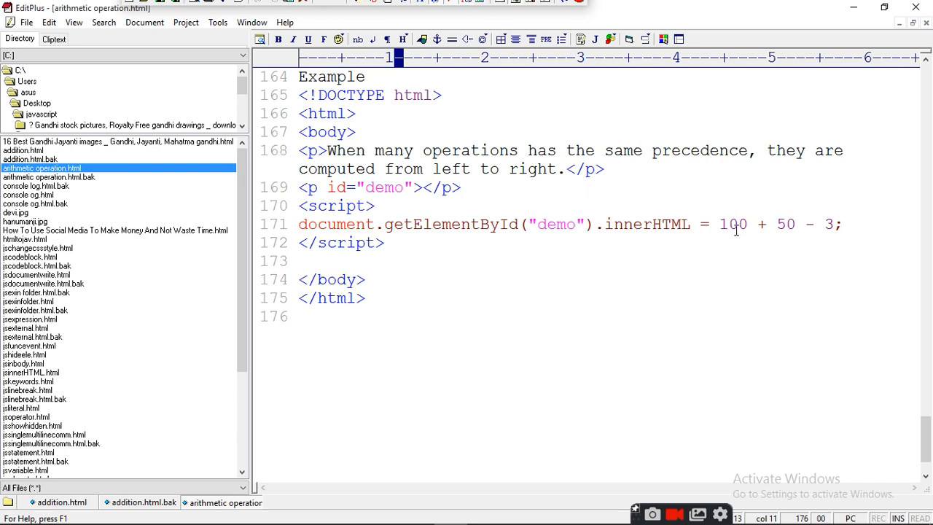
mouse_move(794, 238)
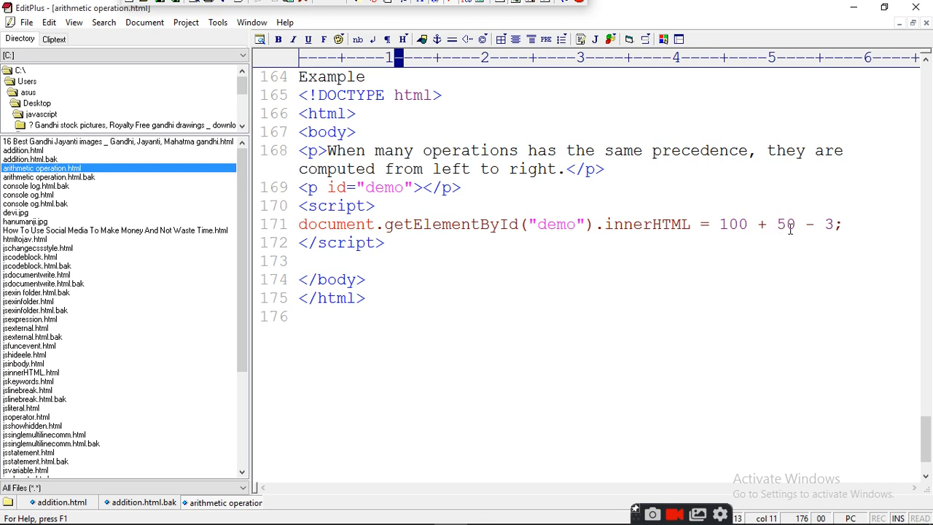
mouse_move(810, 242)
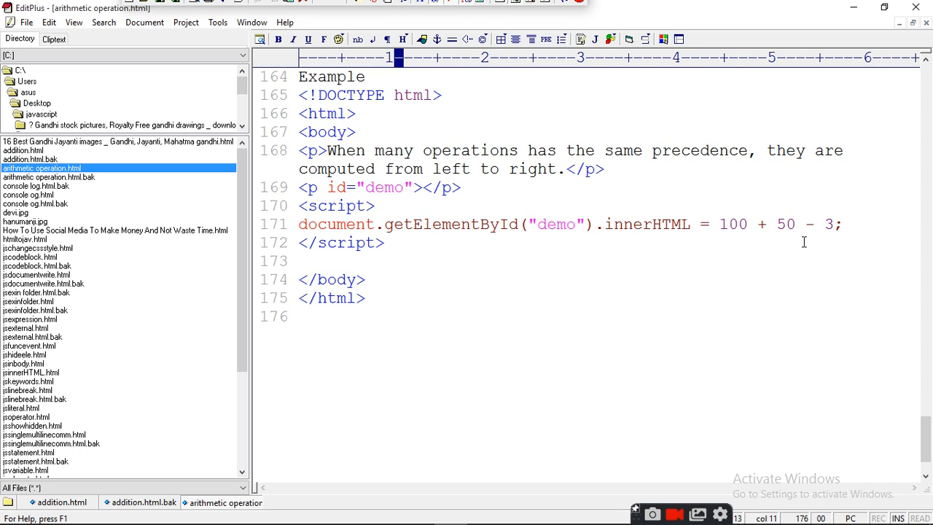
mouse_move(801, 244)
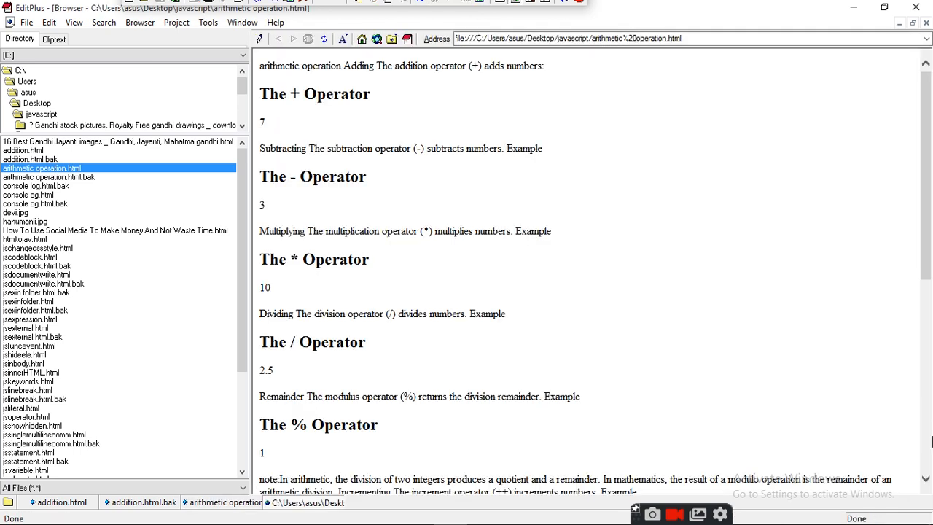
- Scroll the browser preview to the bottom to see the results 250 and 147
scroll("down", 3)
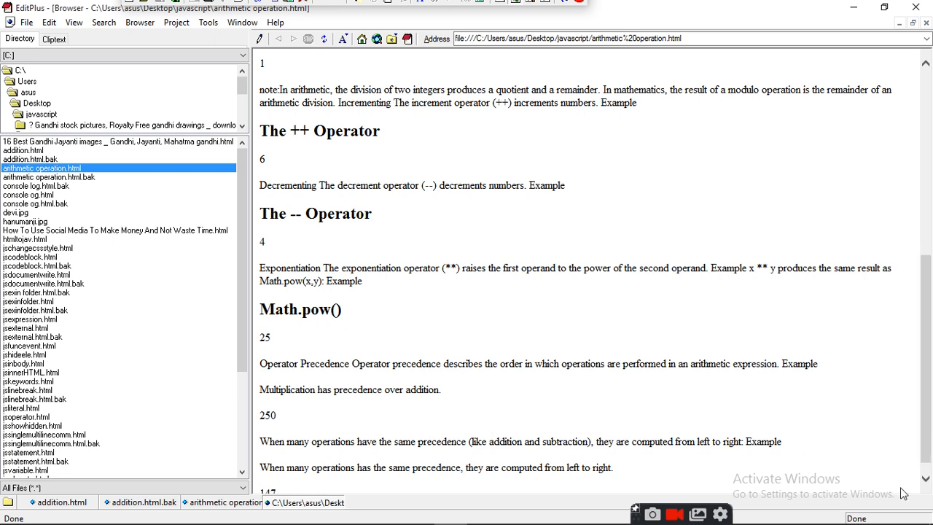
scroll("down", 3)
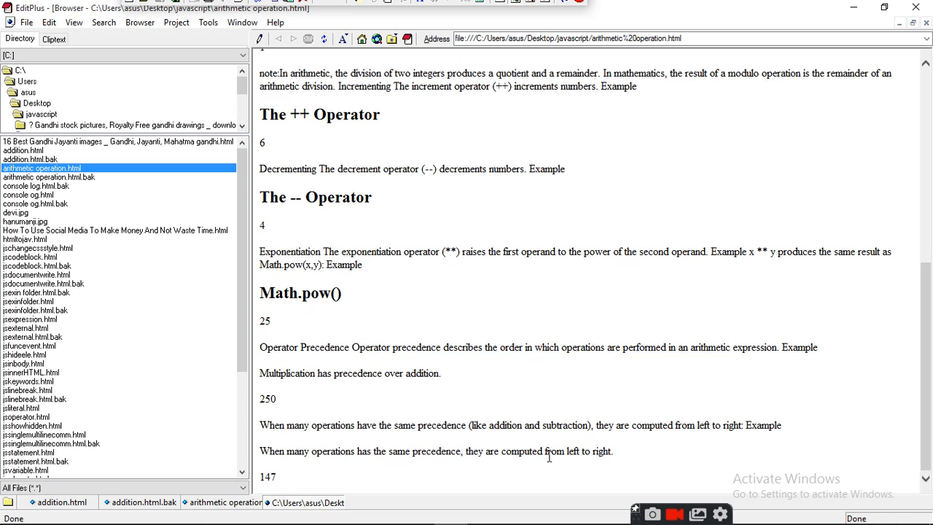
mouse_move(382, 454)
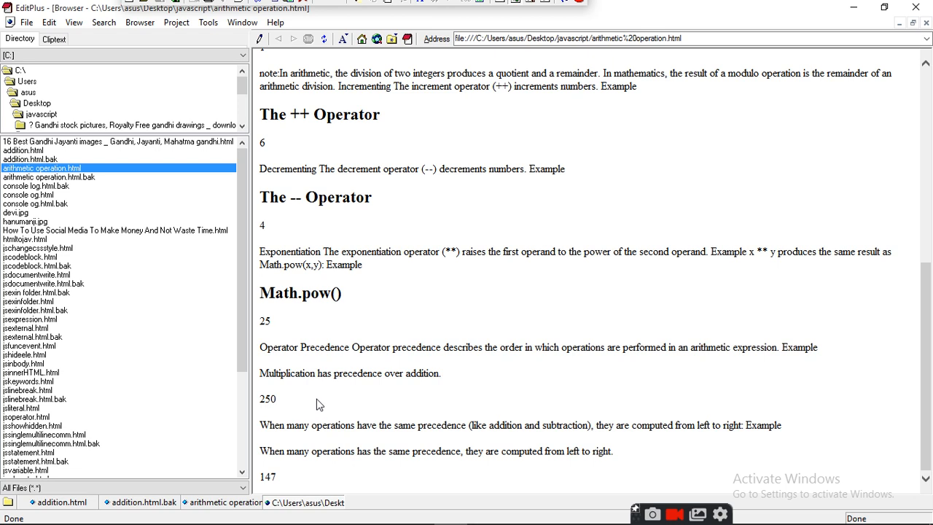
mouse_move(290, 489)
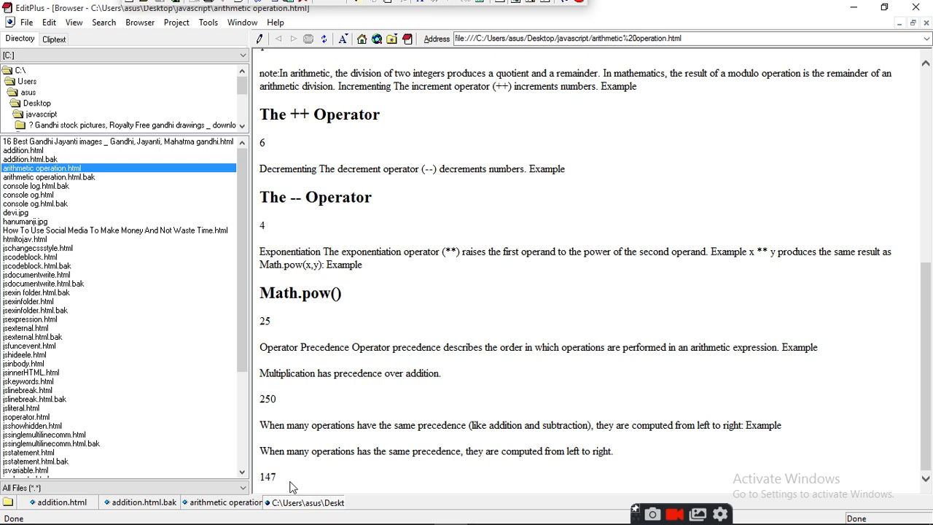
mouse_move(350, 480)
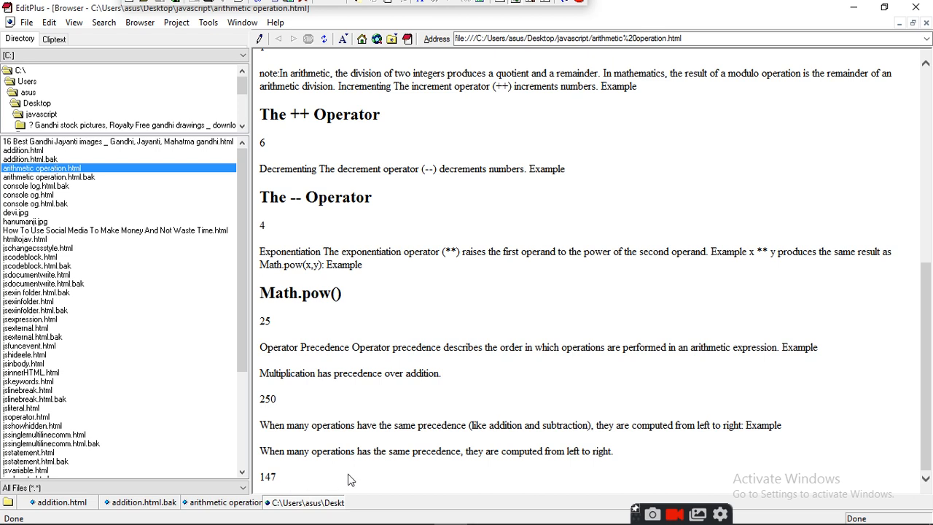
mouse_move(399, 479)
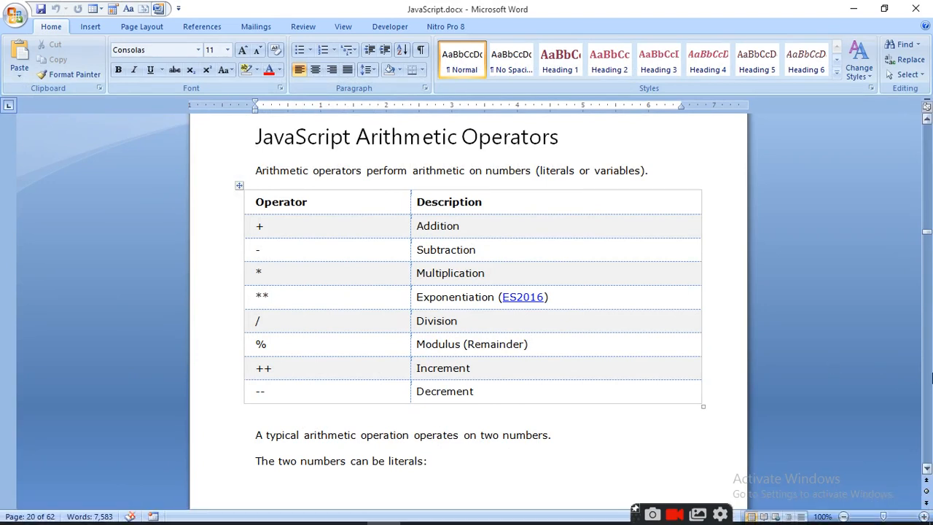
- Scroll the Word notes past the arithmetic examples to the Operator Precedence Values table
scroll("down", 3)
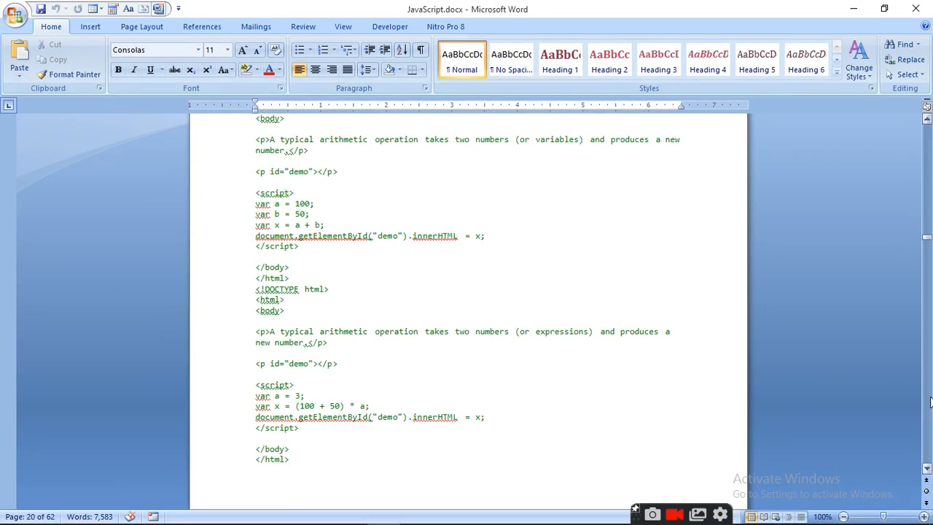
scroll("down", 3)
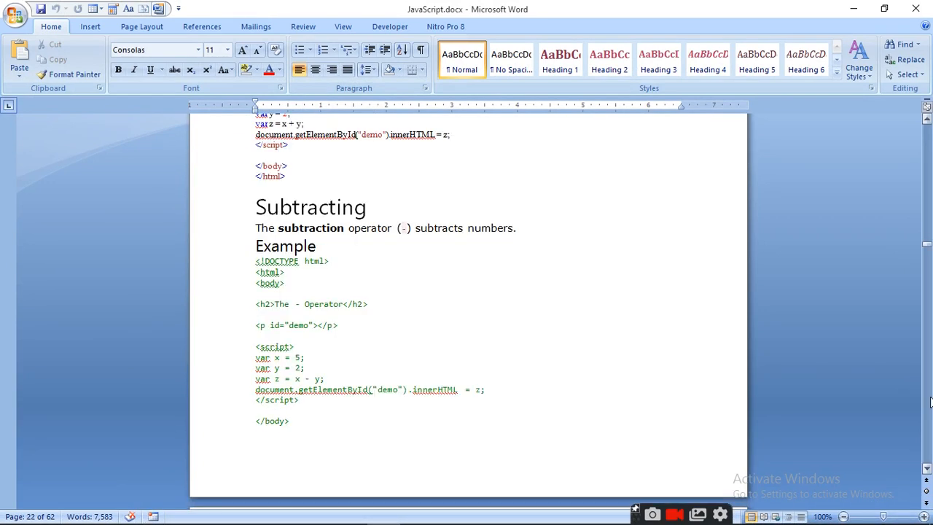
scroll("down", 3)
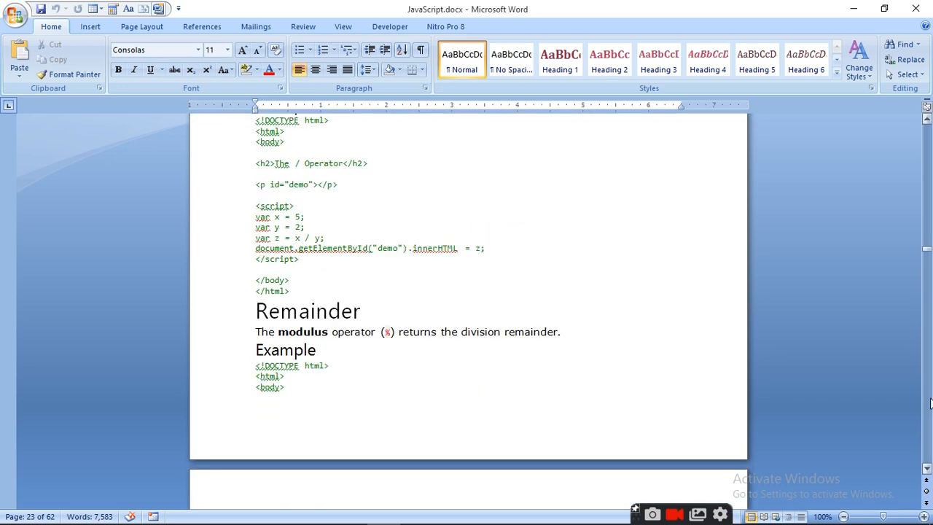
scroll("down", 3)
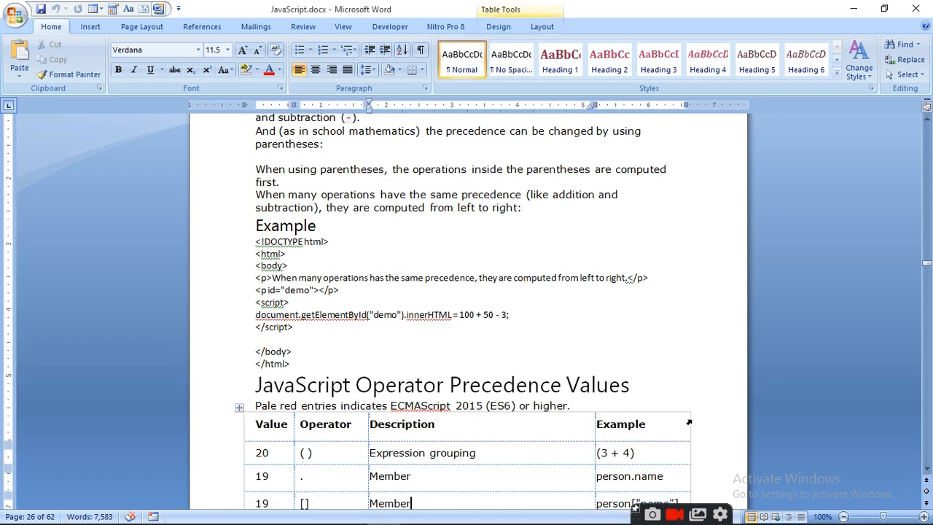
- Scroll through the top precedence table rows, then reach the Operators and Operands Adding example
scroll("down", 3)
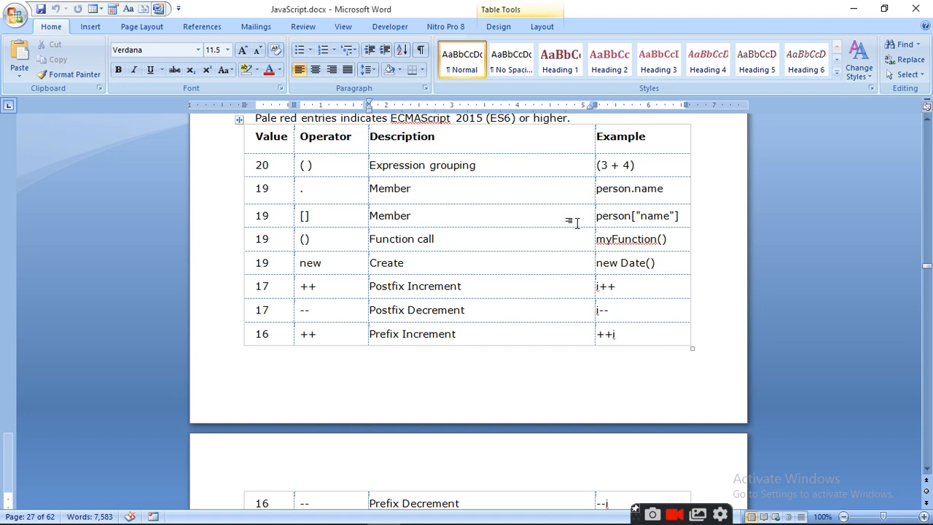
mouse_move(651, 201)
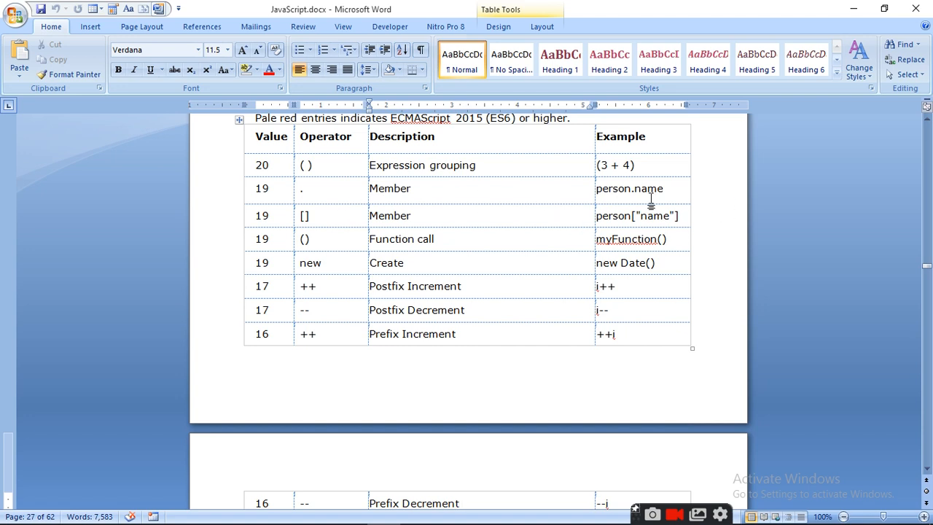
mouse_move(422, 219)
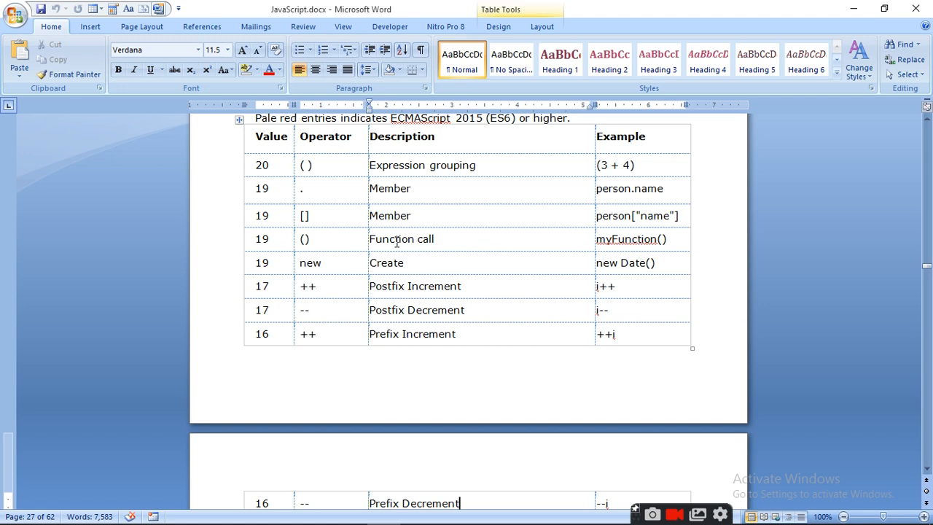
mouse_move(600, 263)
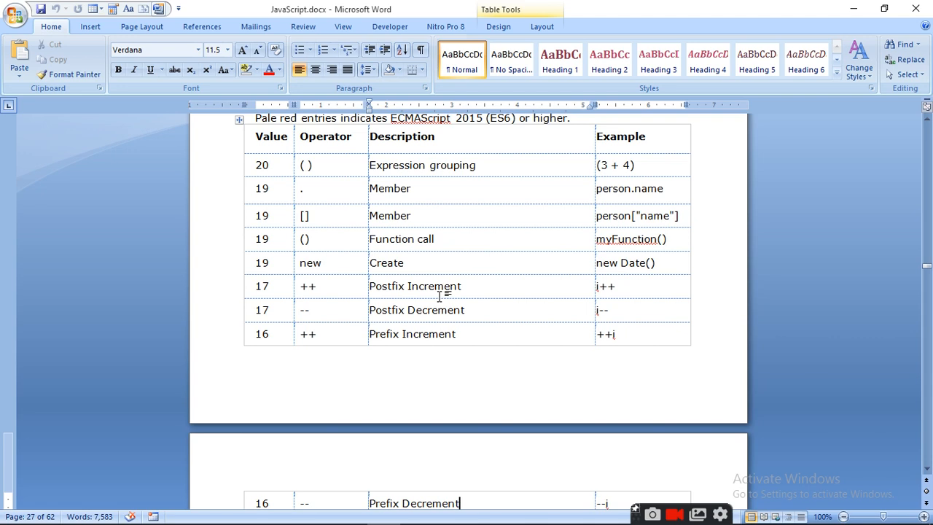
mouse_move(437, 310)
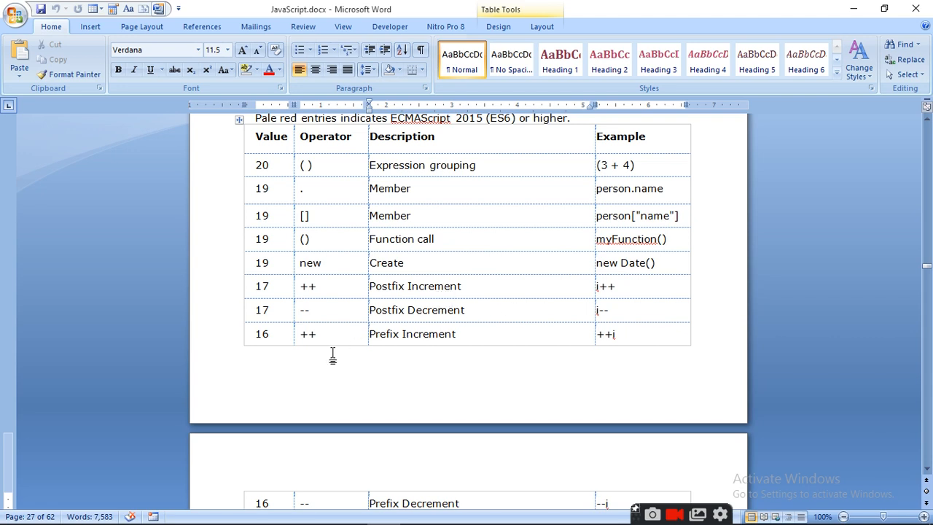
mouse_move(437, 357)
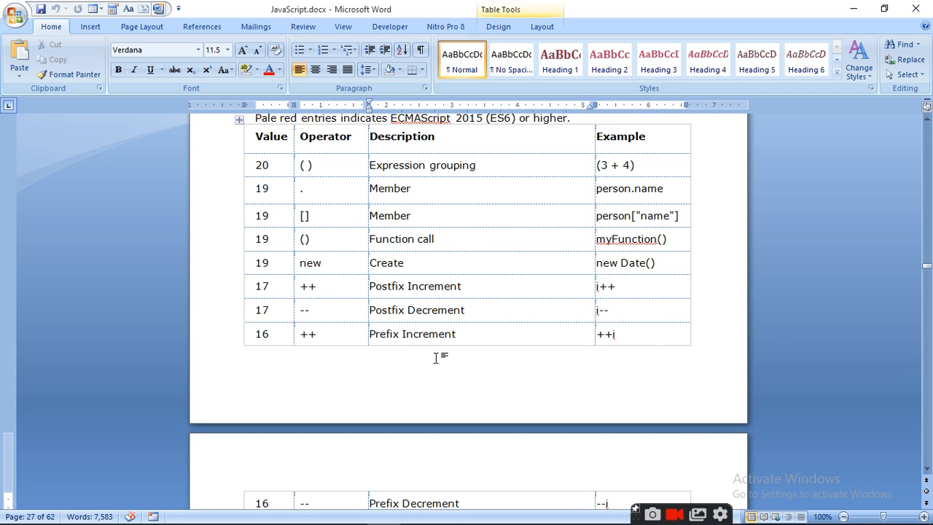
mouse_move(444, 355)
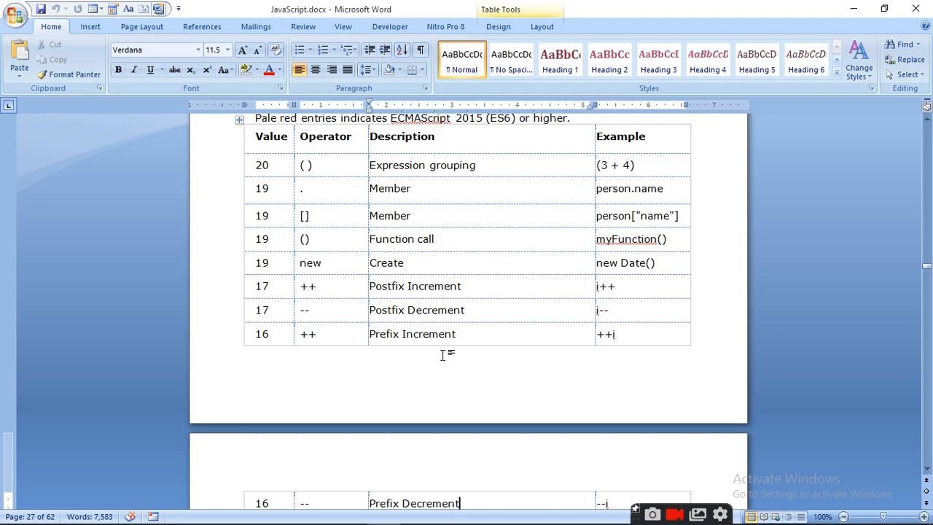
mouse_move(347, 285)
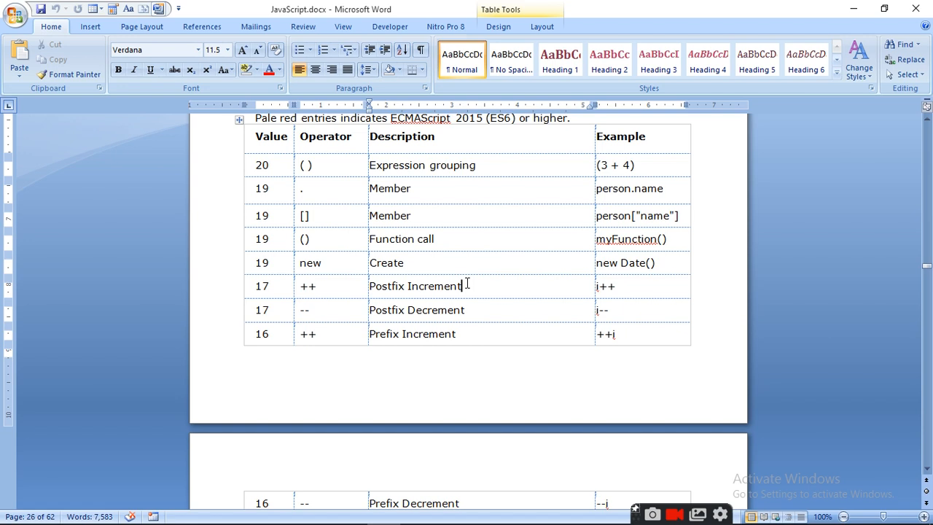
mouse_move(727, 407)
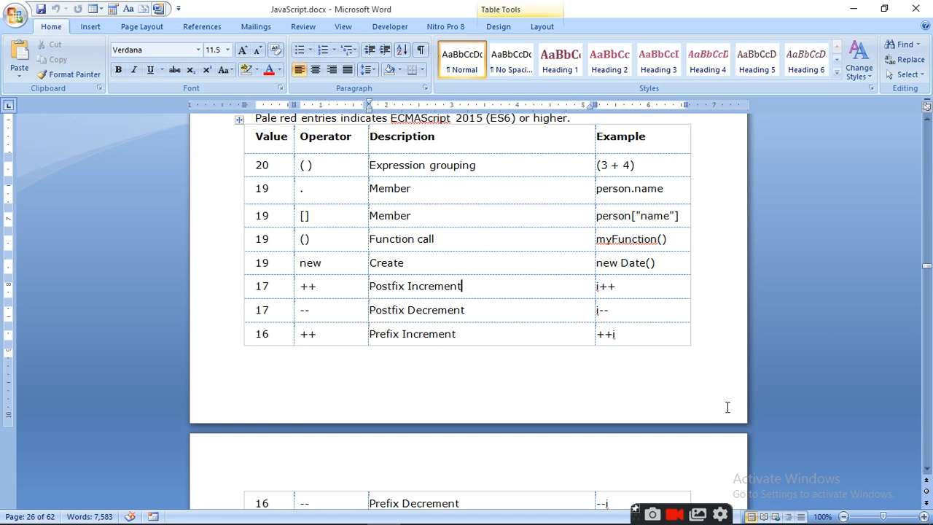
scroll("down", 3)
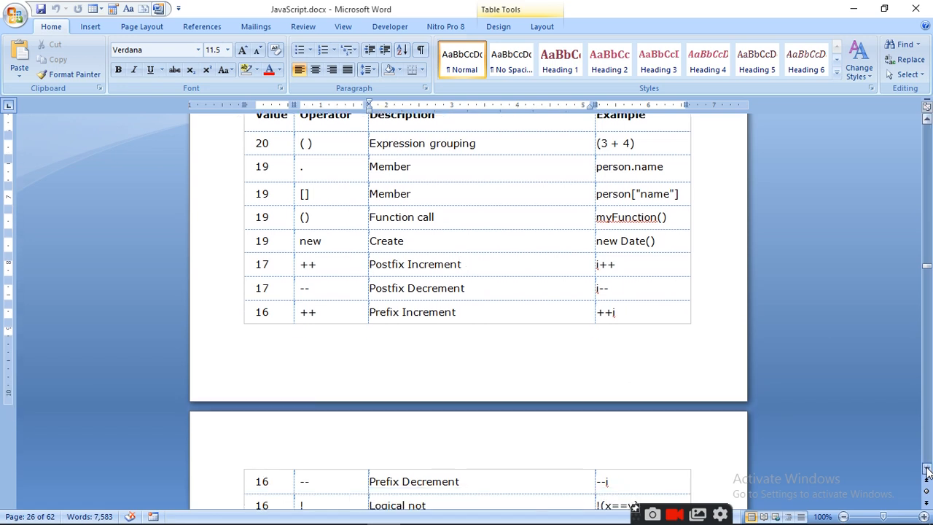
scroll("down", 3)
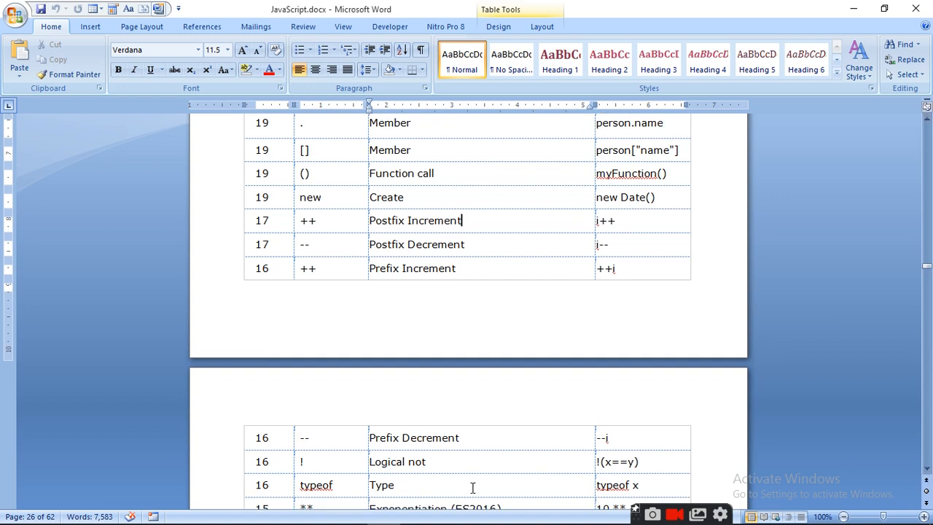
mouse_move(237, 510)
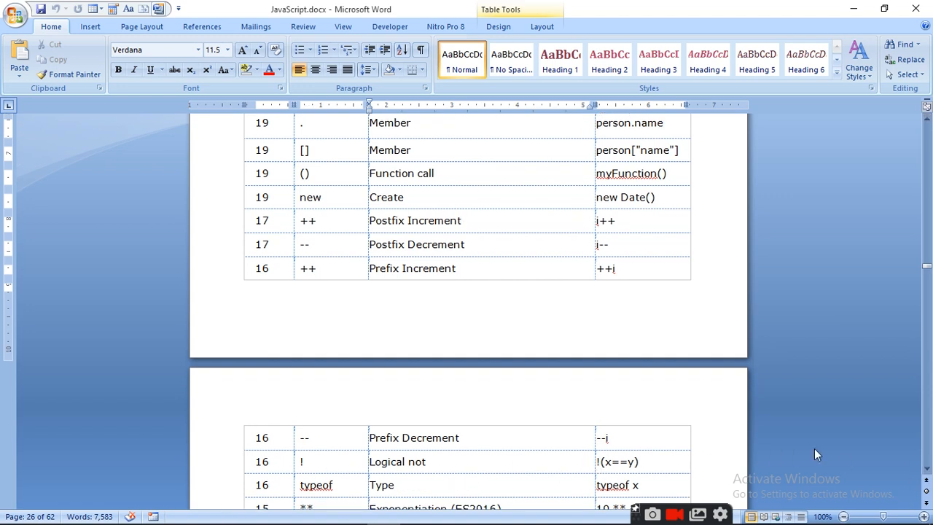
scroll("down", 3)
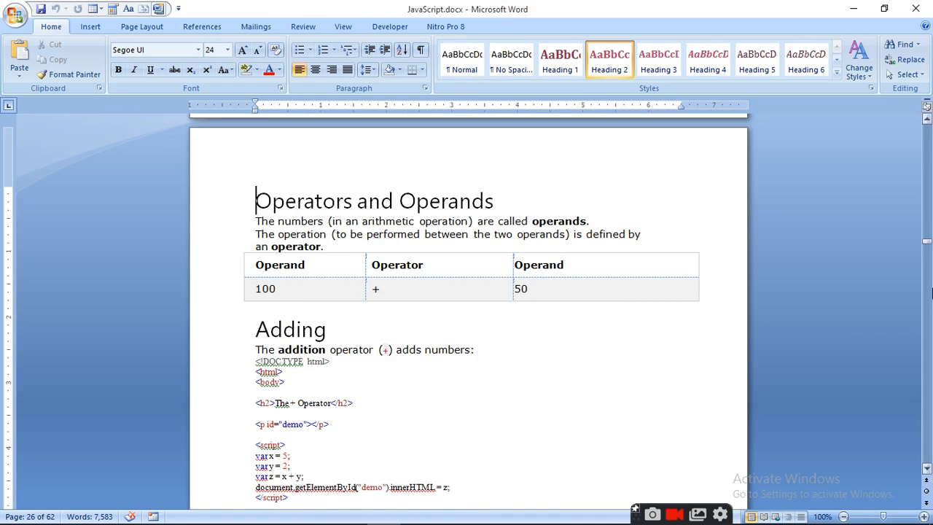
- Scroll to the precedence table's second page with Prefix Decrement, Logical not and Exponentiation rows
scroll("down", 3)
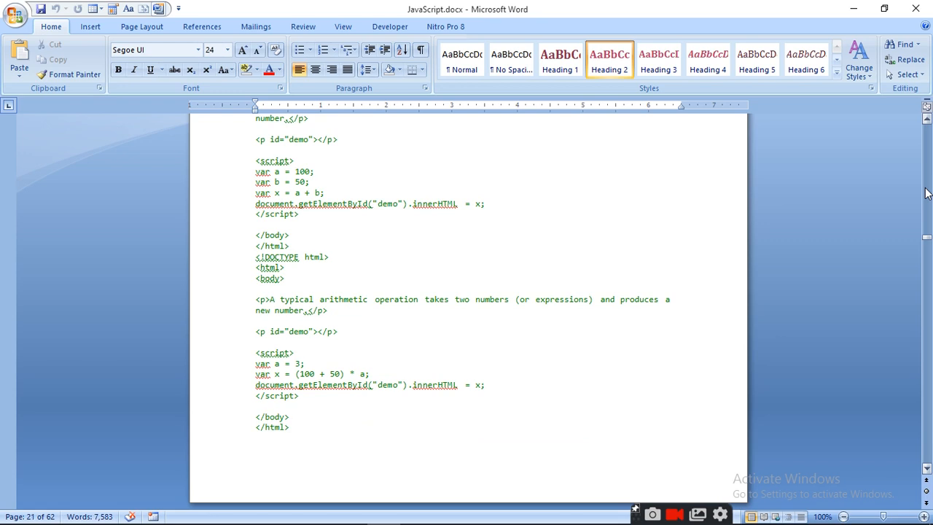
scroll("up", 3)
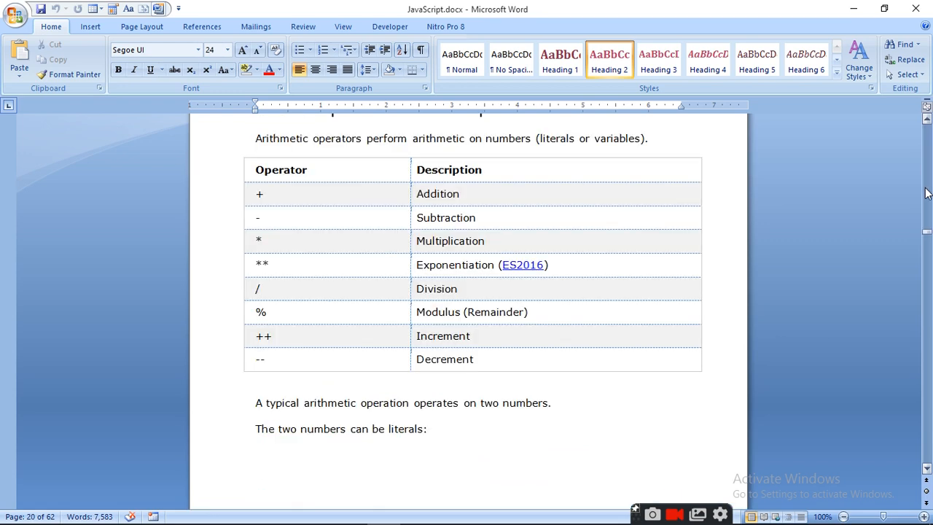
mouse_move(926, 193)
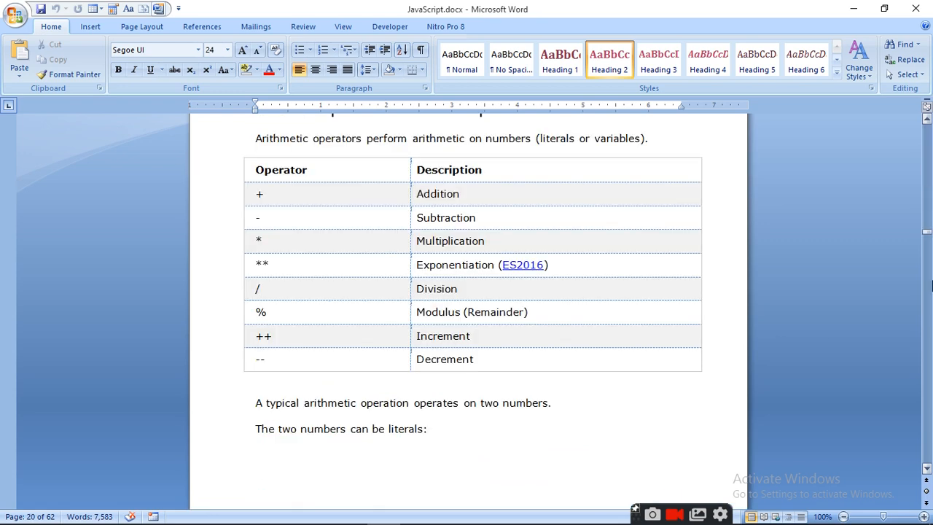
scroll("down", 3)
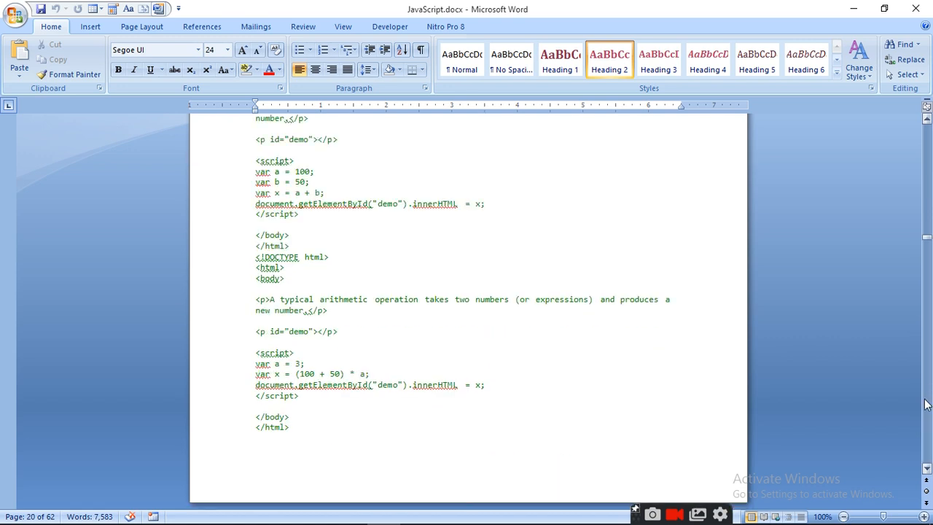
scroll("down", 3)
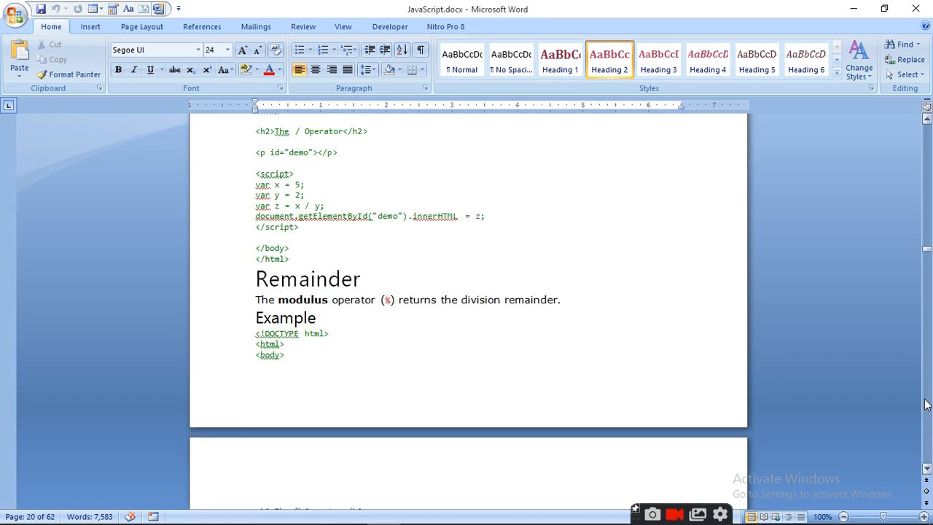
scroll("down", 3)
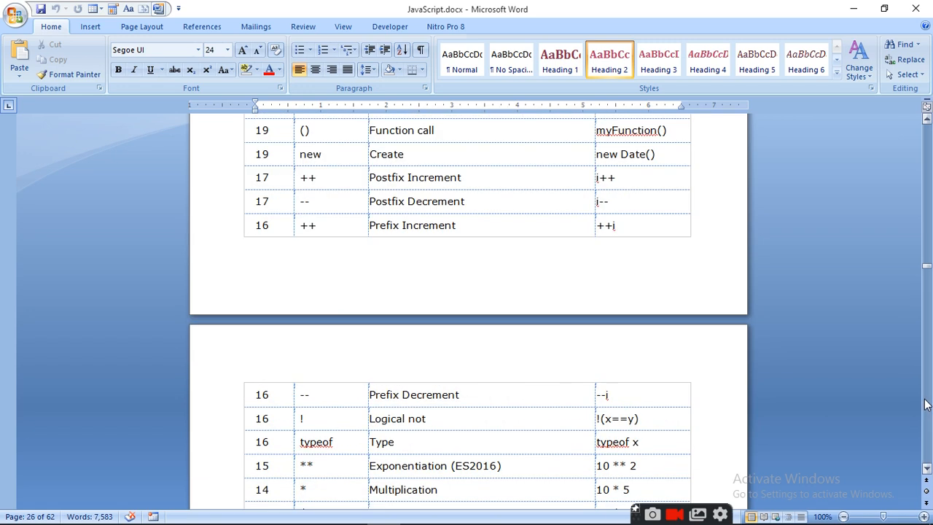
mouse_move(429, 470)
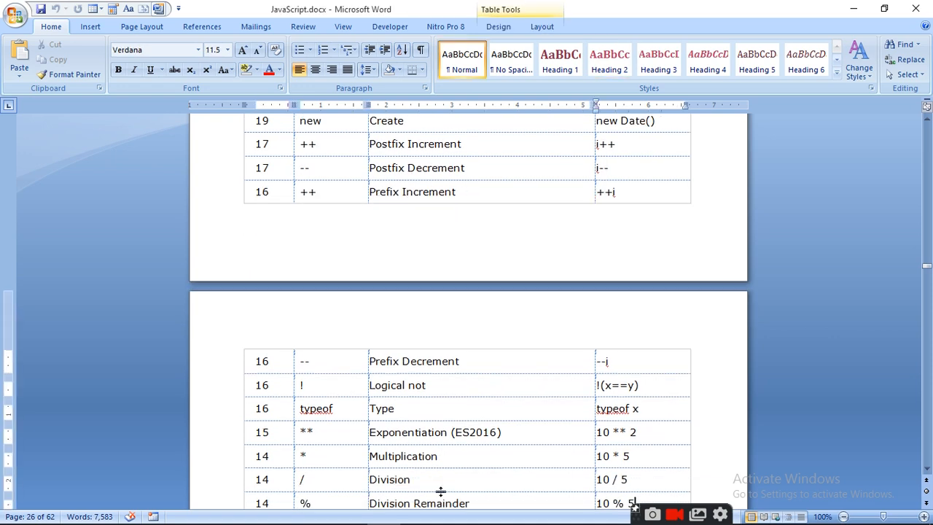
- Scroll through the precedence table to its final yield and Comma rows and the parentheses note
scroll("down", 3)
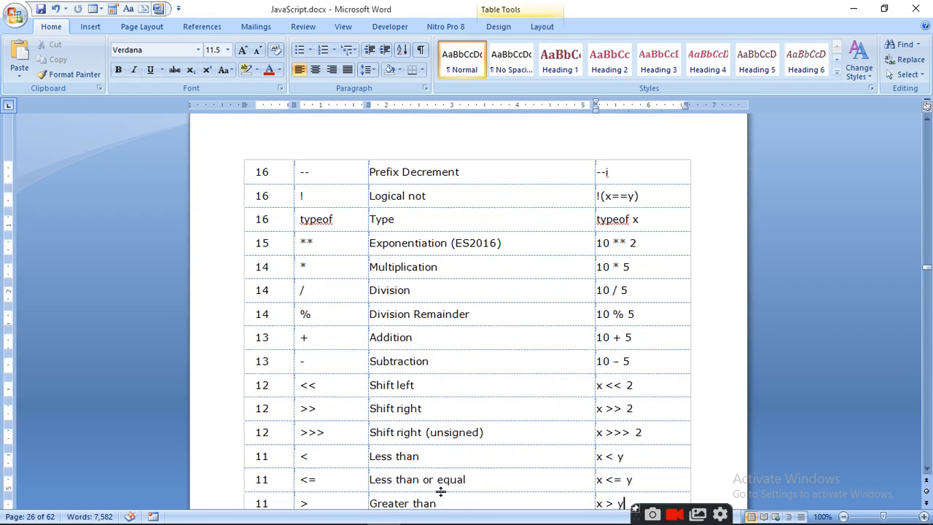
scroll("down", 3)
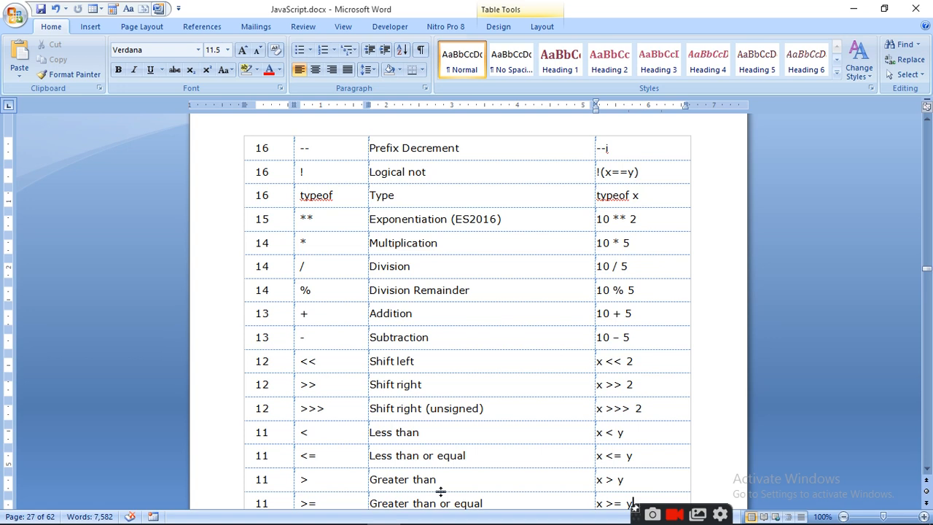
scroll("down", 3)
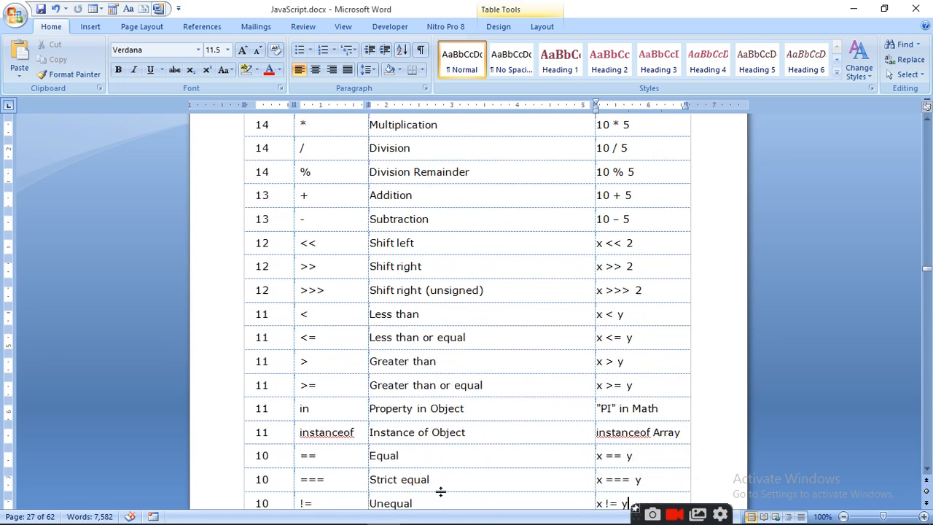
scroll("down", 3)
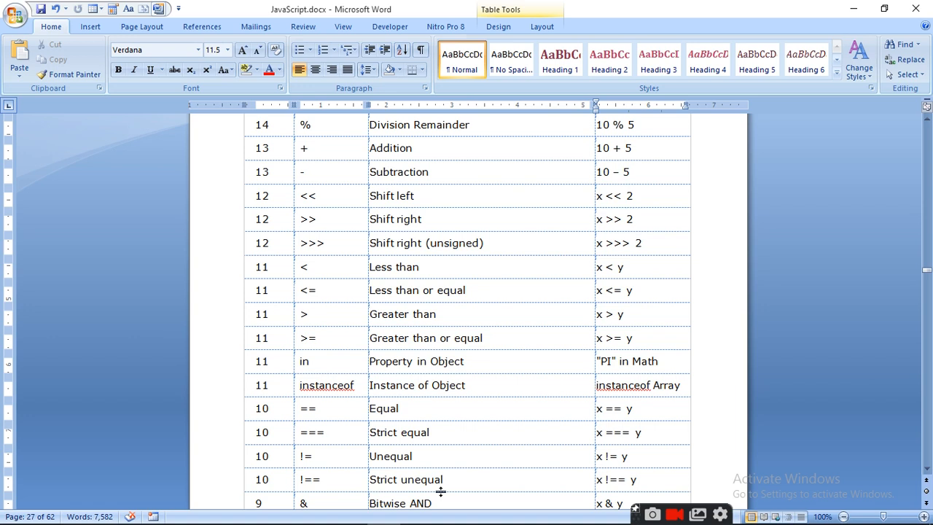
scroll("down", 3)
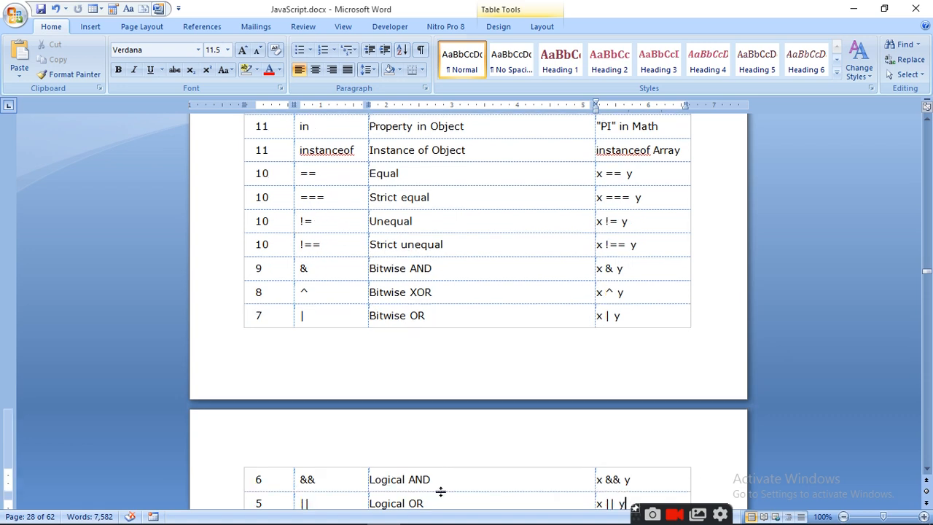
scroll("down", 3)
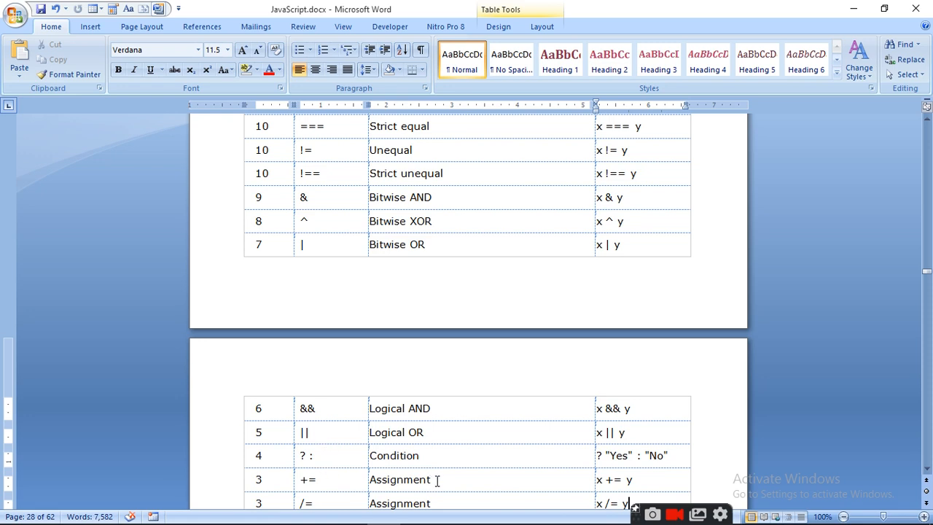
scroll("down", 3)
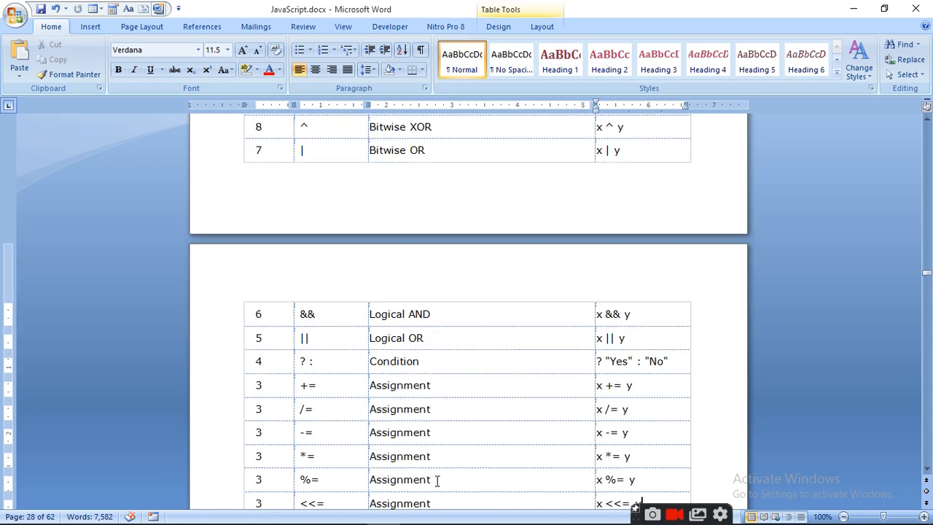
scroll("down", 3)
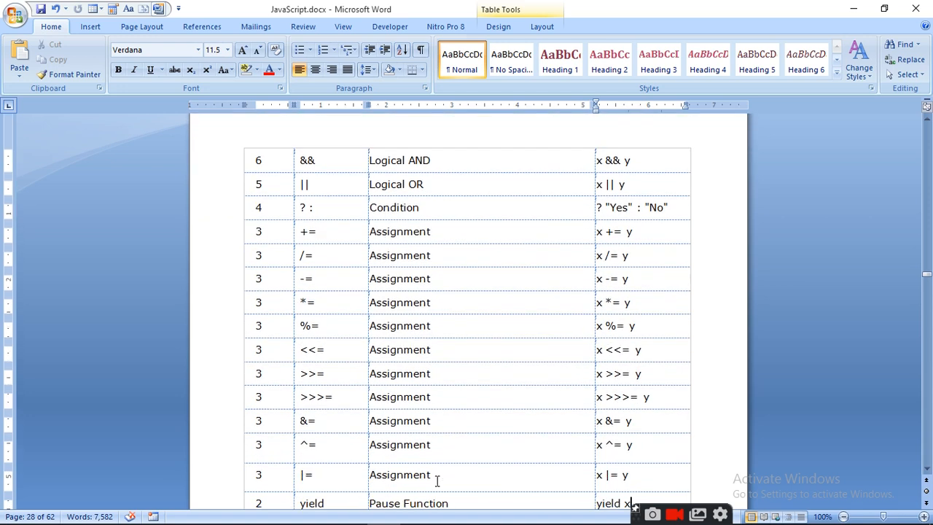
scroll("down", 3)
type("5 , 6")
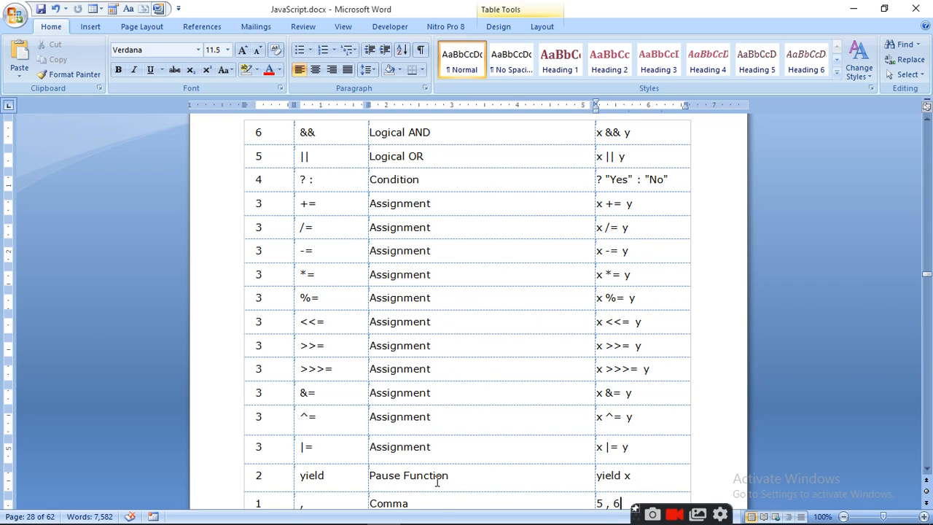
scroll("down", 3)
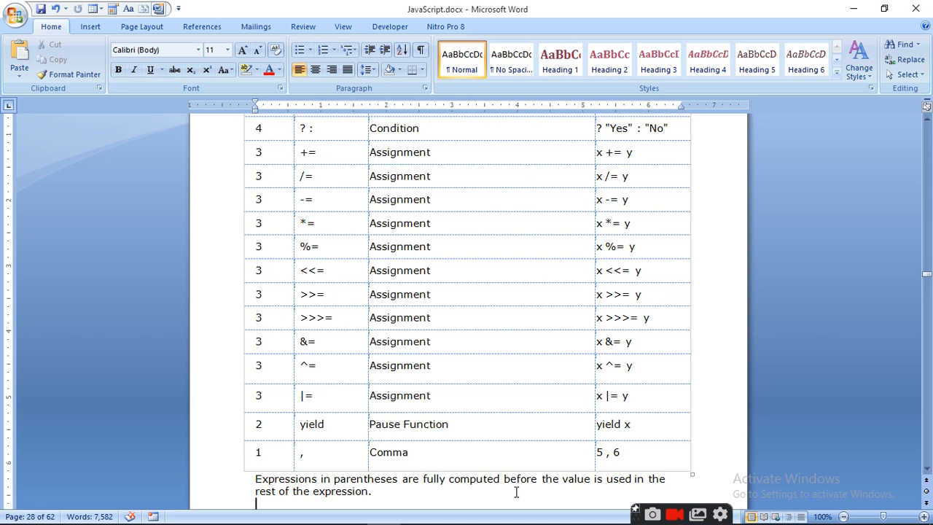
- Click into the document and scroll through the Assignment Operators table to the **= row and note
scroll("down", 3)
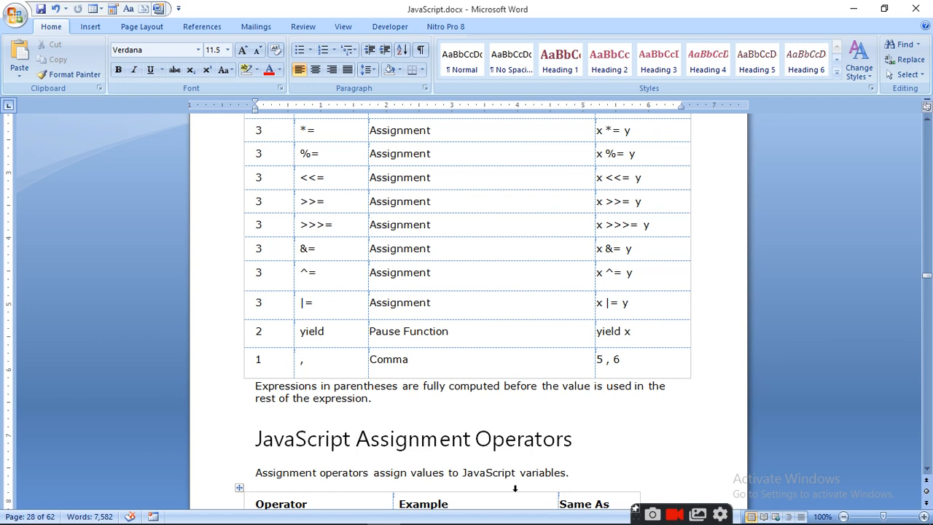
left_click(568, 472)
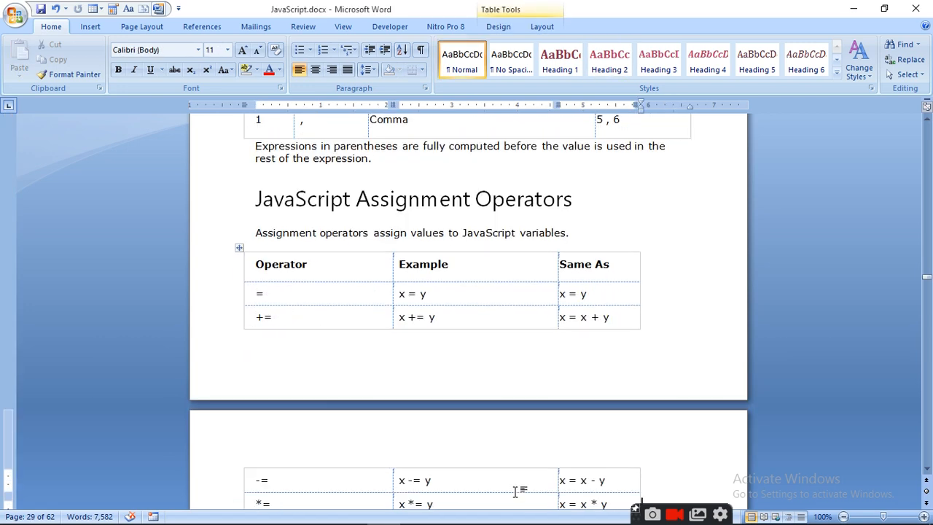
scroll("down", 3)
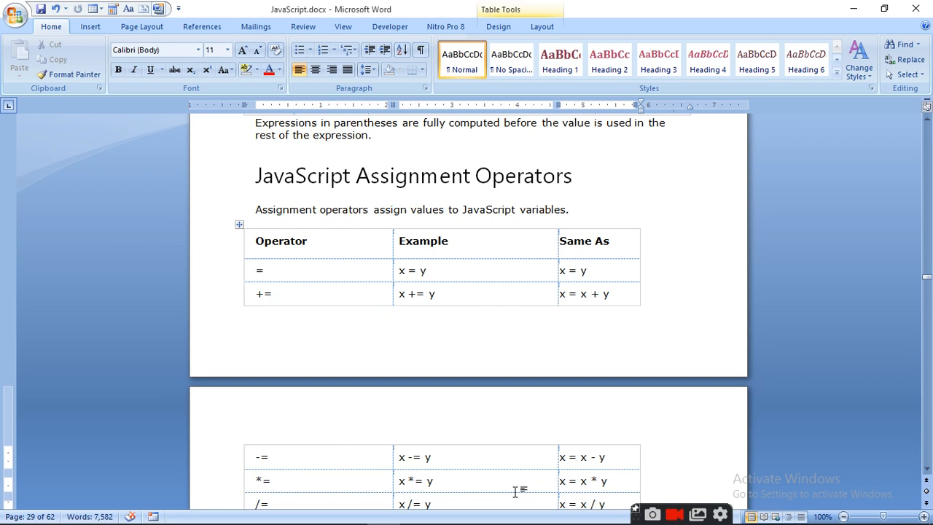
mouse_move(591, 309)
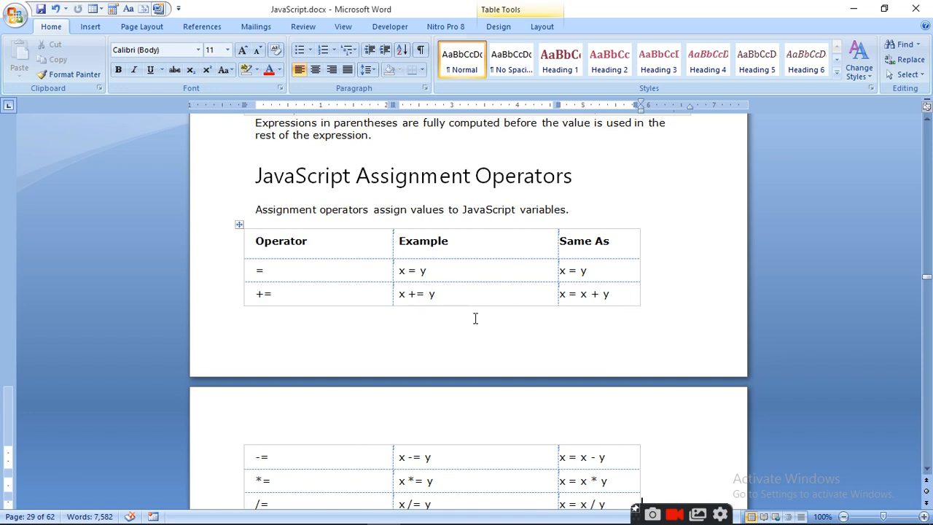
scroll("down", 3)
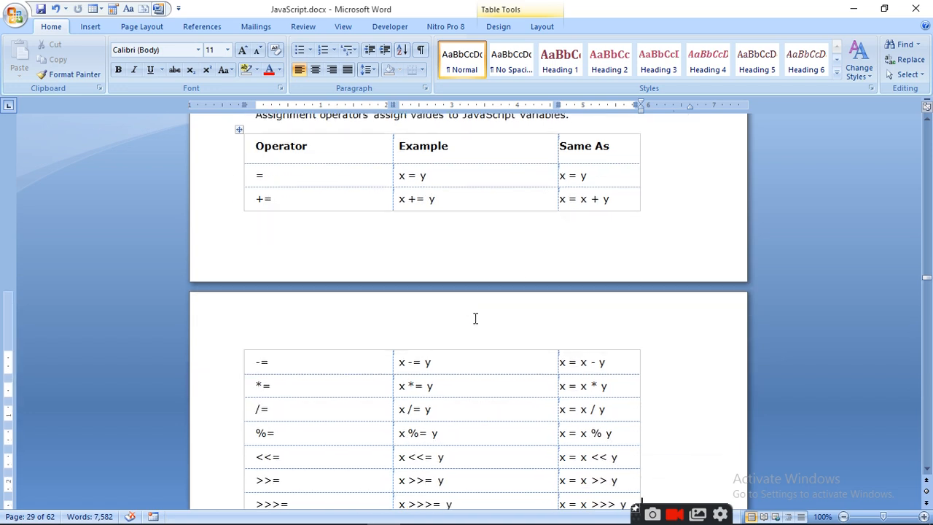
scroll("down", 3)
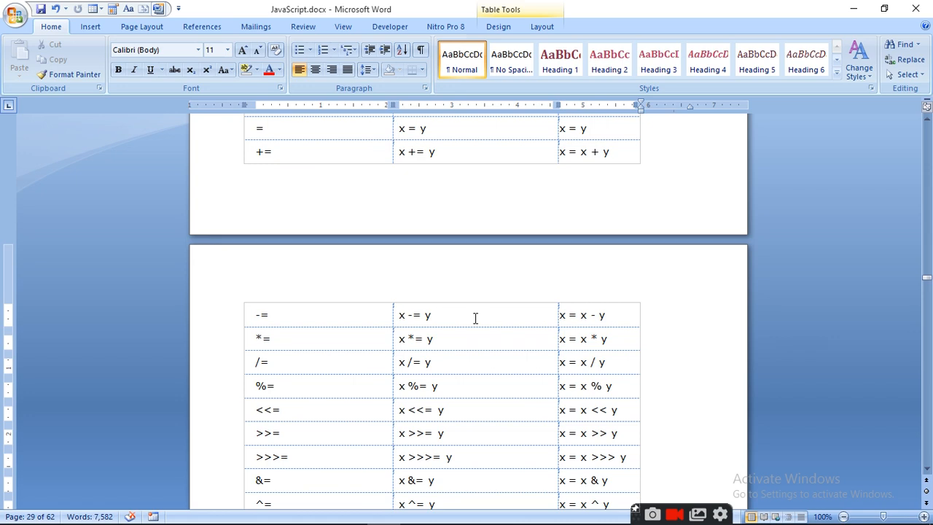
scroll("down", 3)
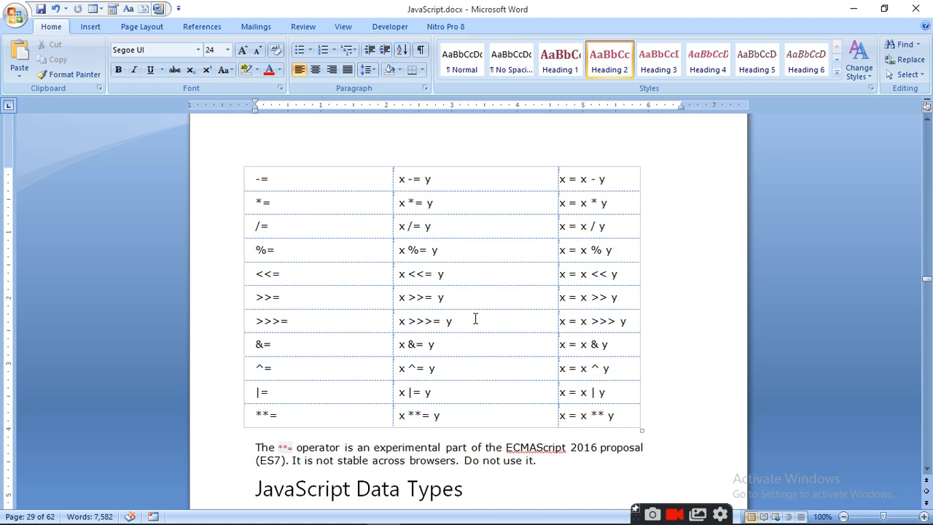
- Place the insertion point after the experimental-operator note below the Assignment Operators table
left_click(463, 488)
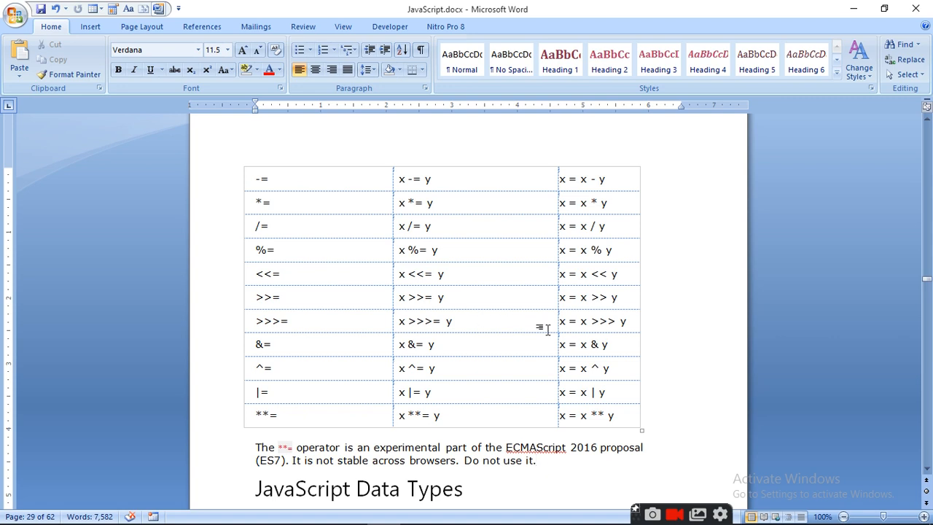
mouse_move(605, 434)
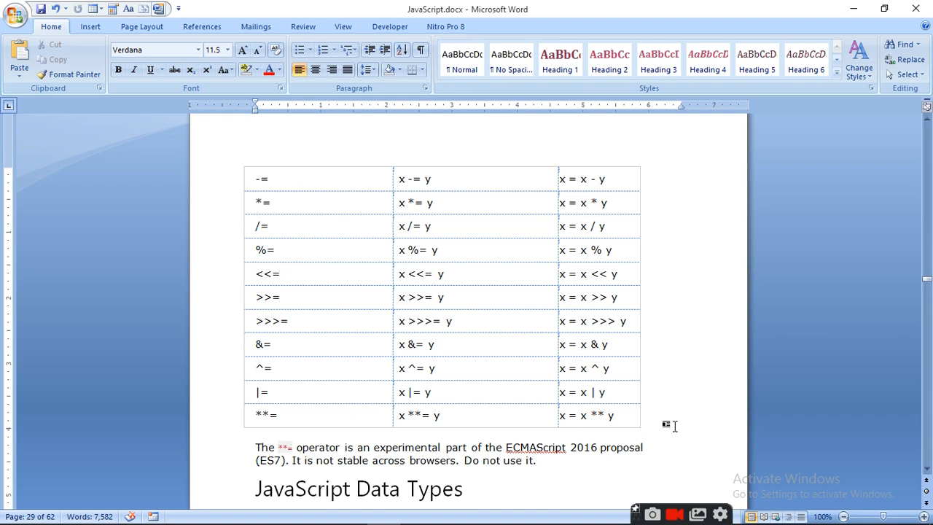
mouse_move(546, 495)
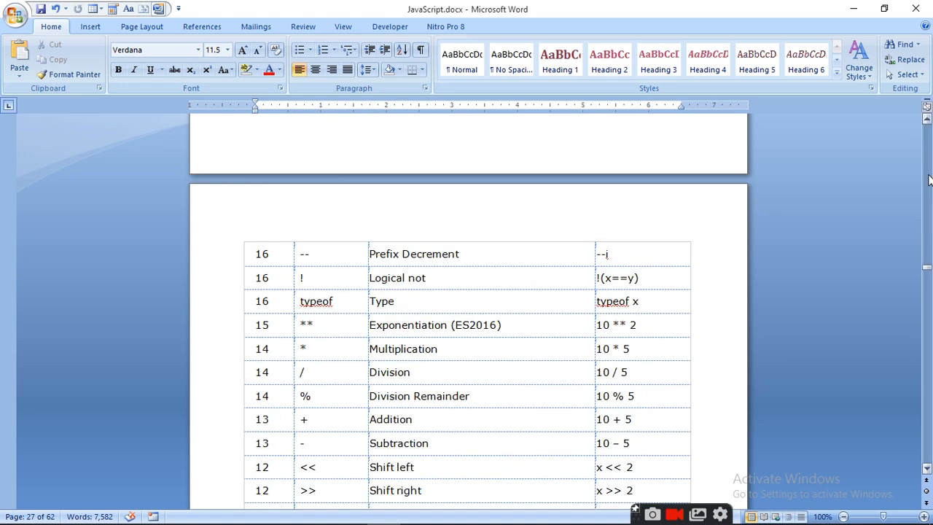
- Scroll past the Operator Precedence Values table back to the end of the Assignment Operators table
scroll("up", 3)
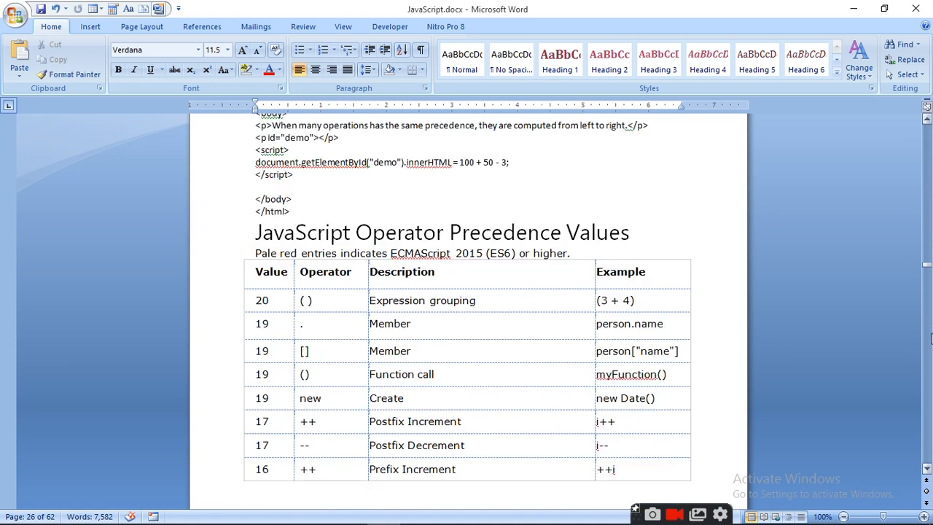
scroll("down", 3)
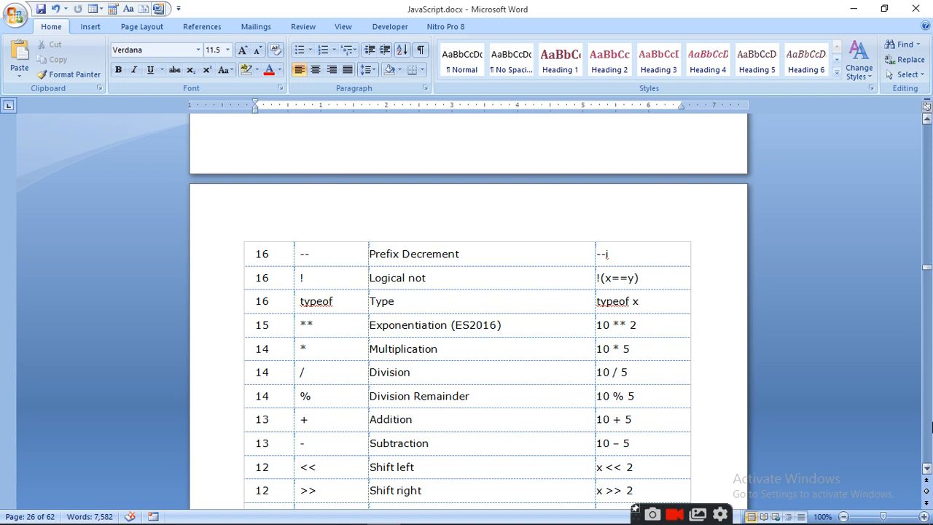
scroll("down", 3)
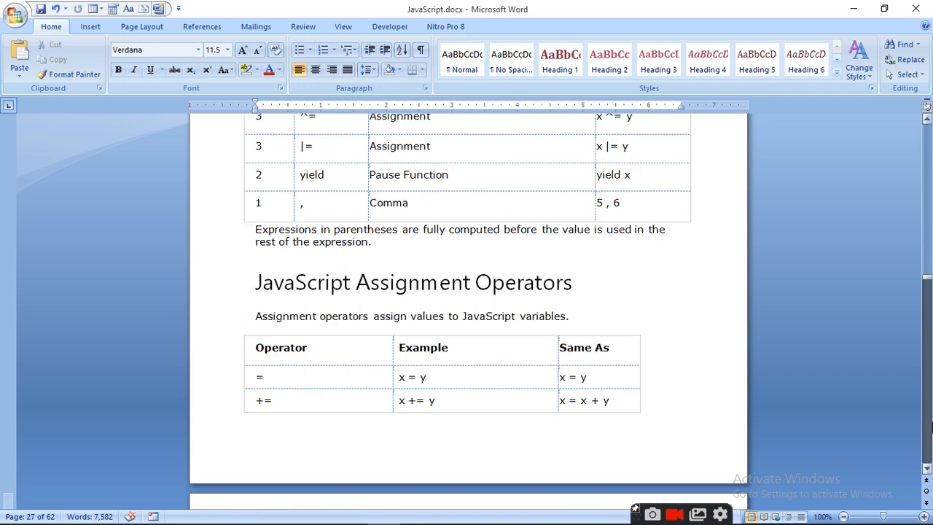
scroll("down", 3)
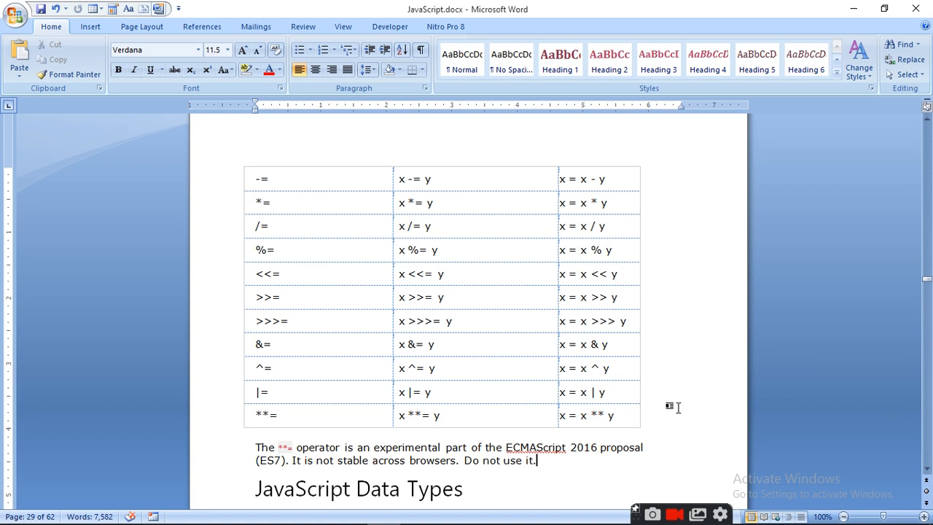
mouse_move(685, 418)
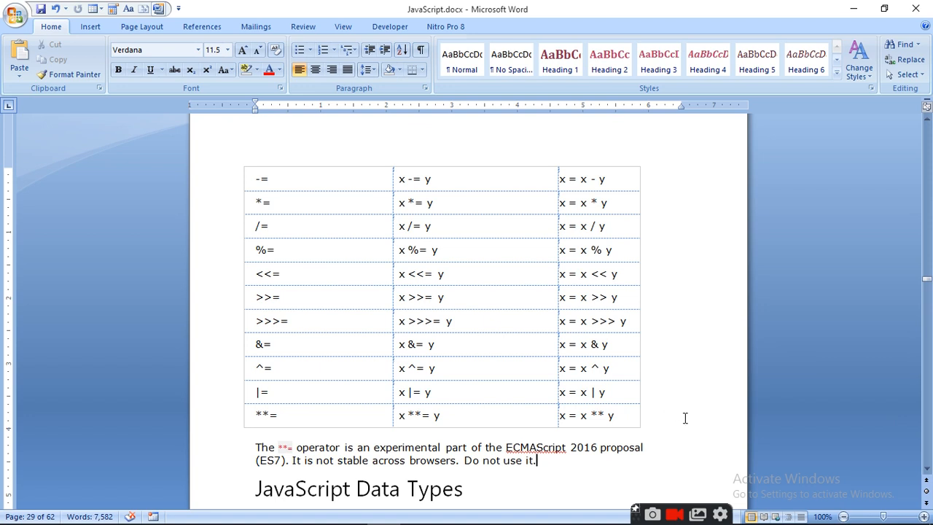
mouse_move(673, 513)
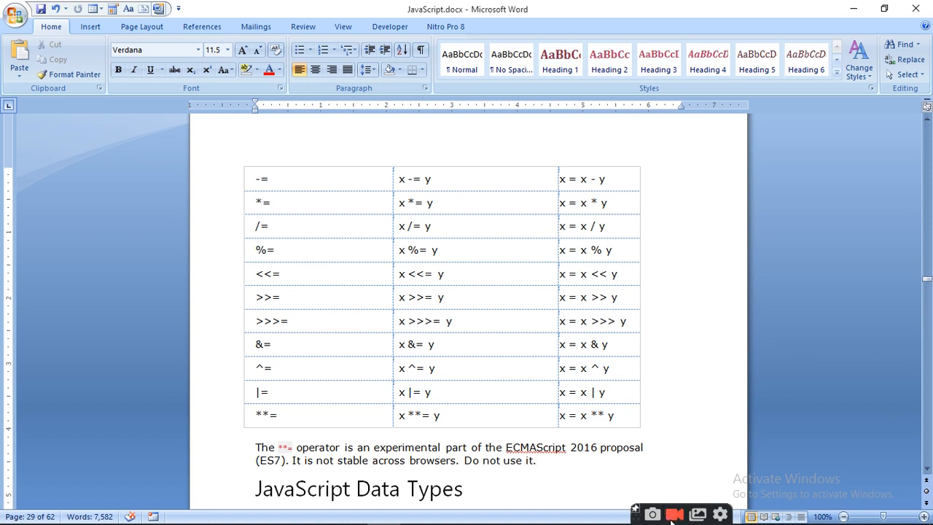